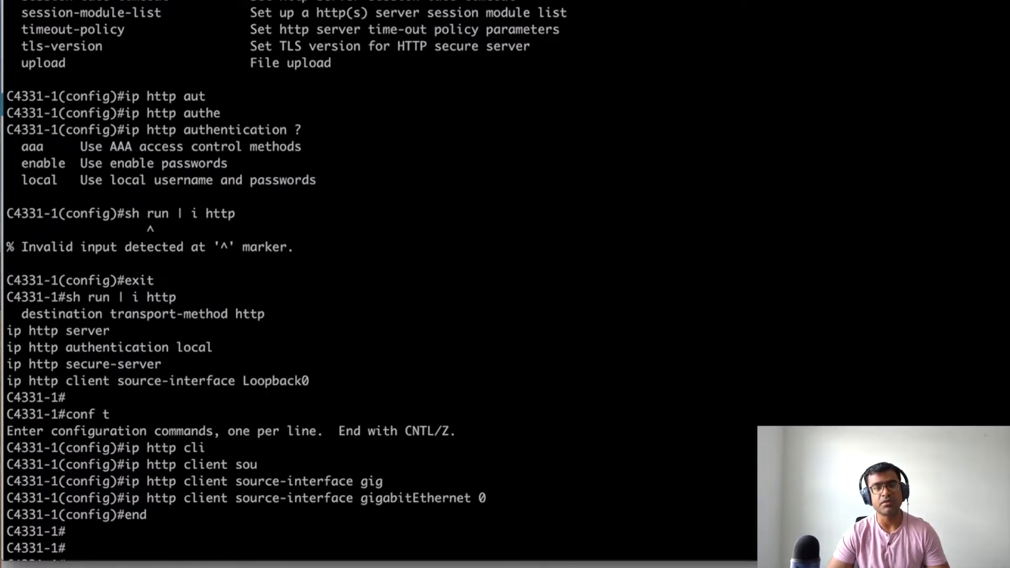
Review 'show license status': smart licensing enabled, registration failed, evaluation expired
scroll(up, 3)
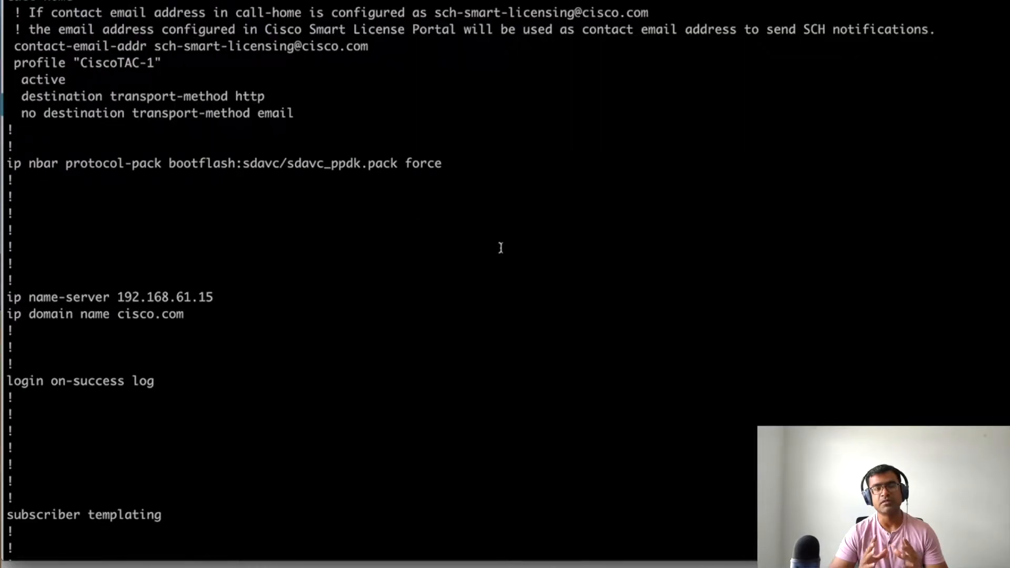
scroll(up, 3)
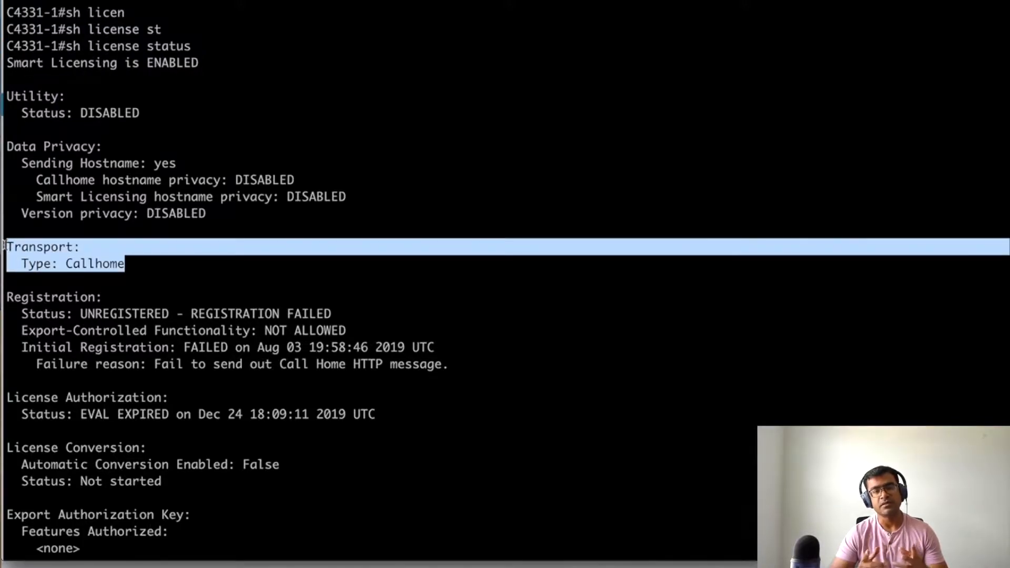
double_click(123, 314)
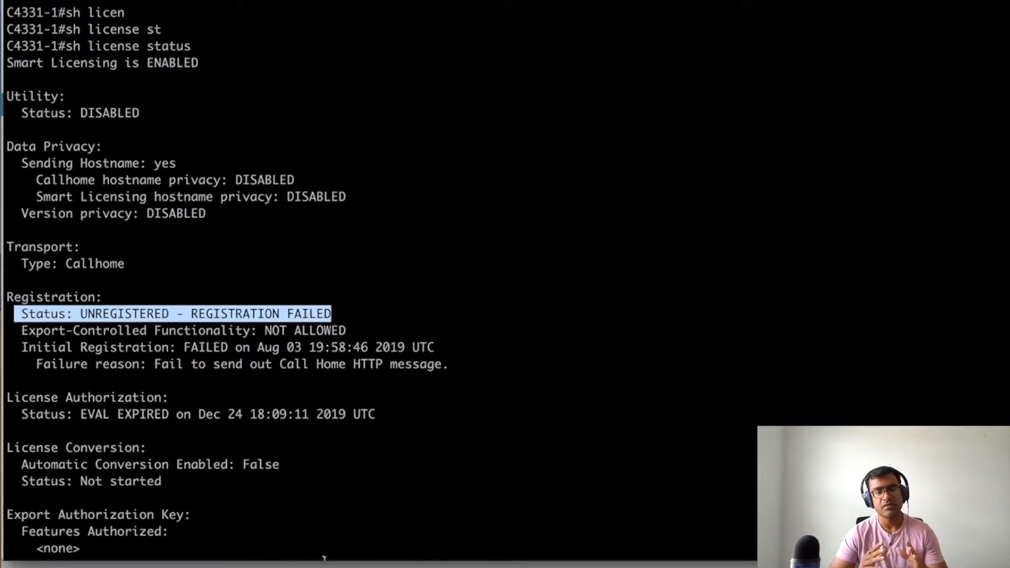
scroll(up, 3)
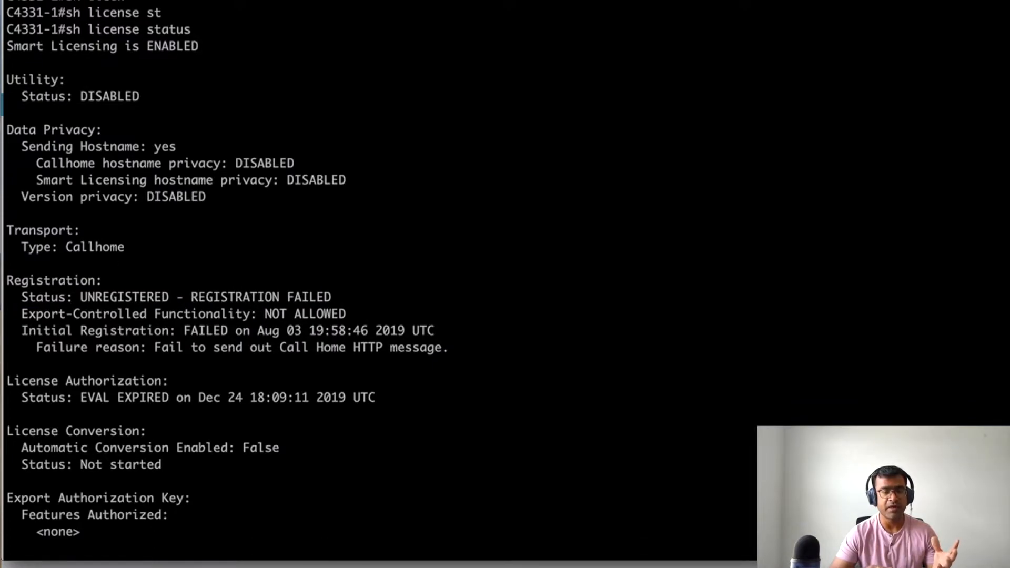
scroll(down, 3)
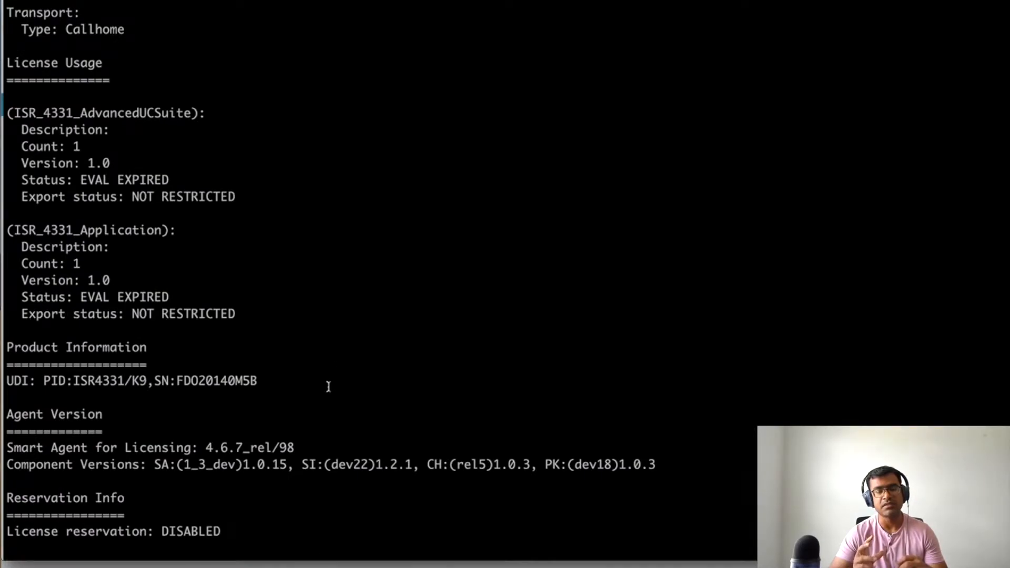
scroll(up, 3)
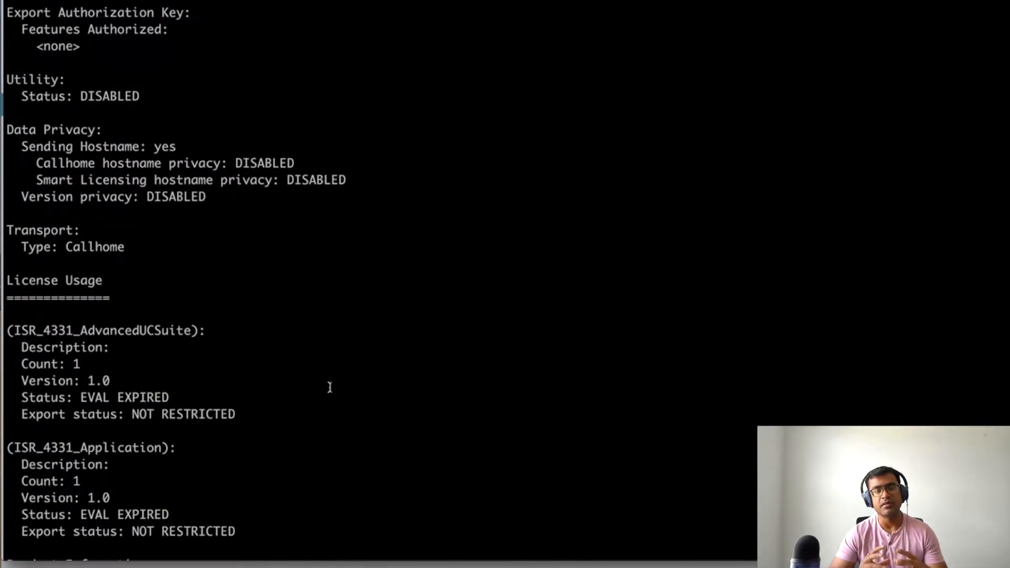
scroll(up, 3)
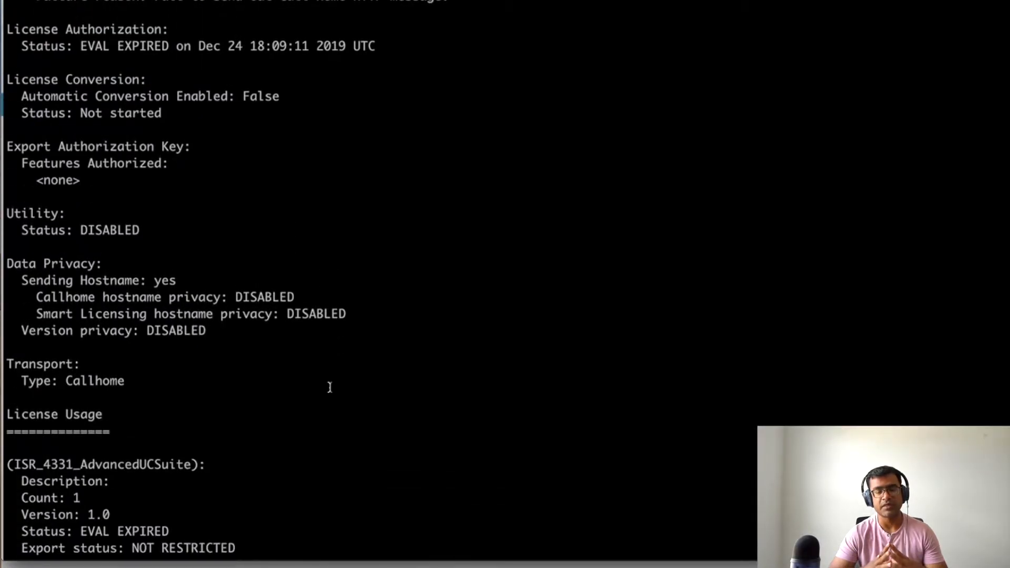
scroll(down, 3)
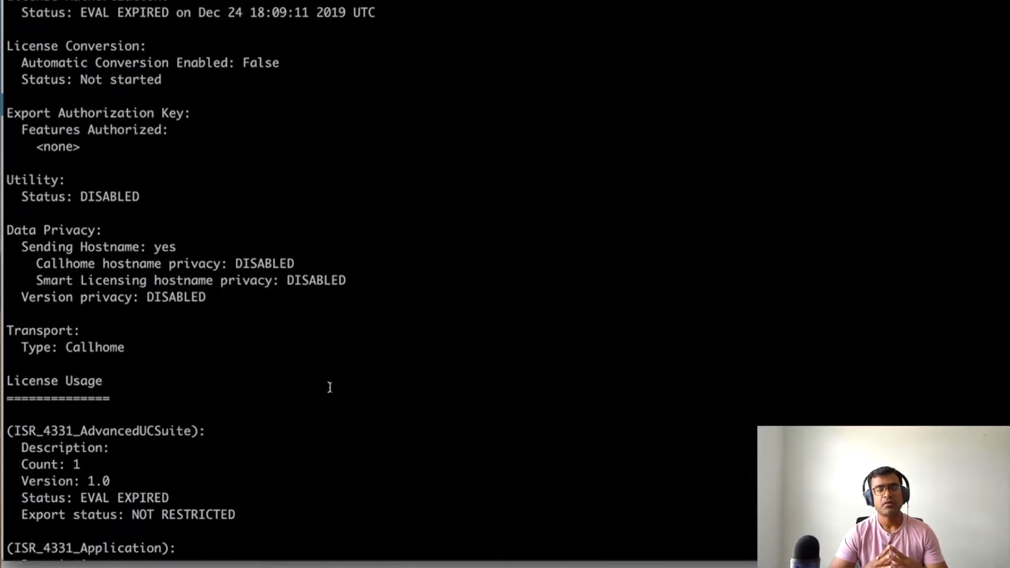
scroll(up, 3)
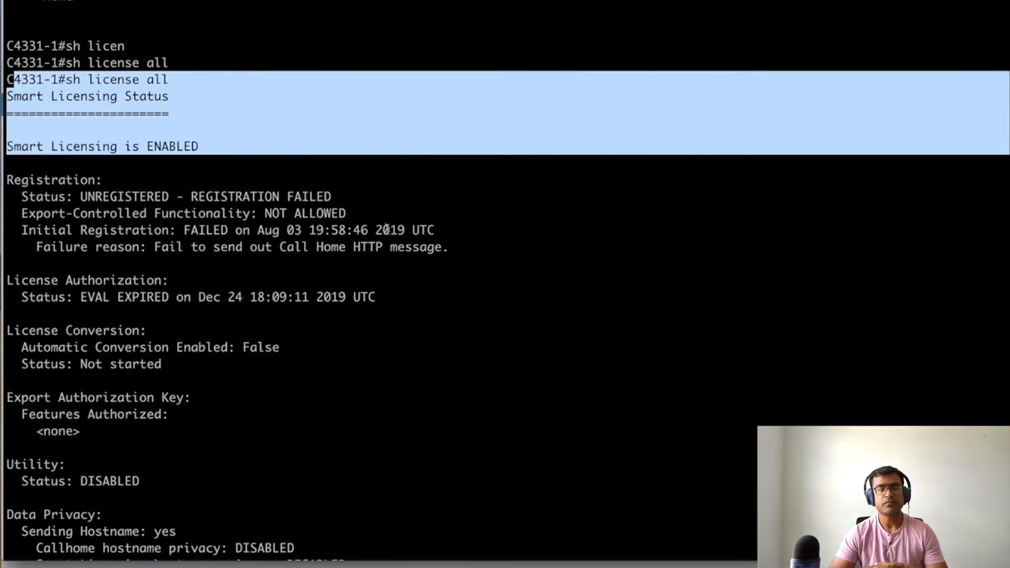
Scroll through 'show license all' usage, product information and agent version sections
scroll(down, 3)
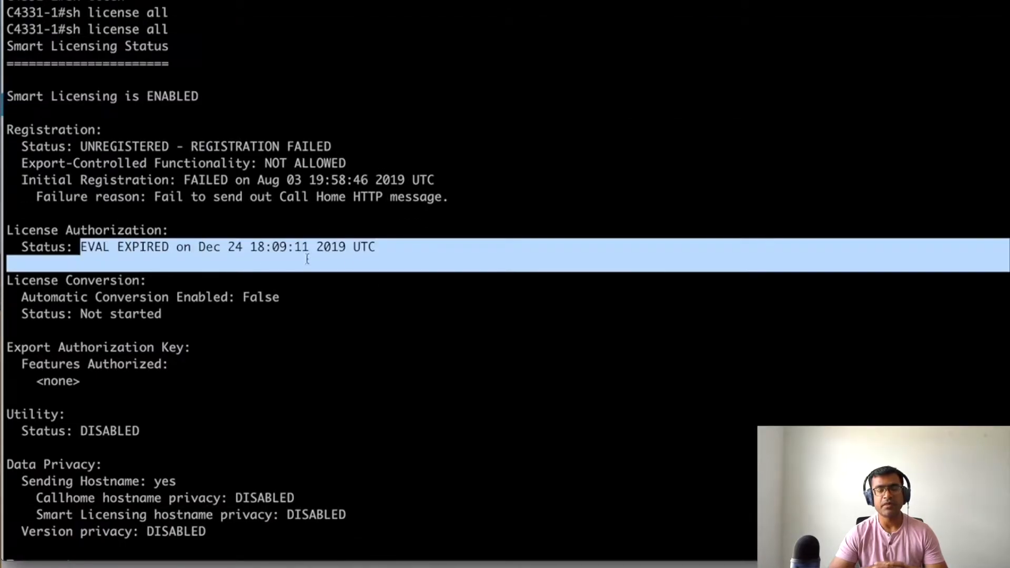
scroll(down, 3)
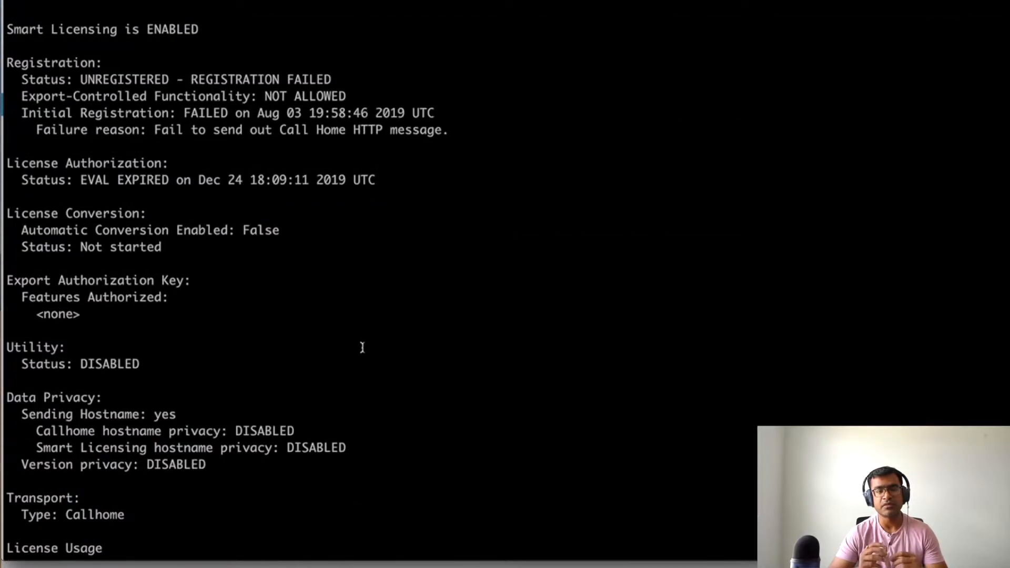
scroll(down, 3)
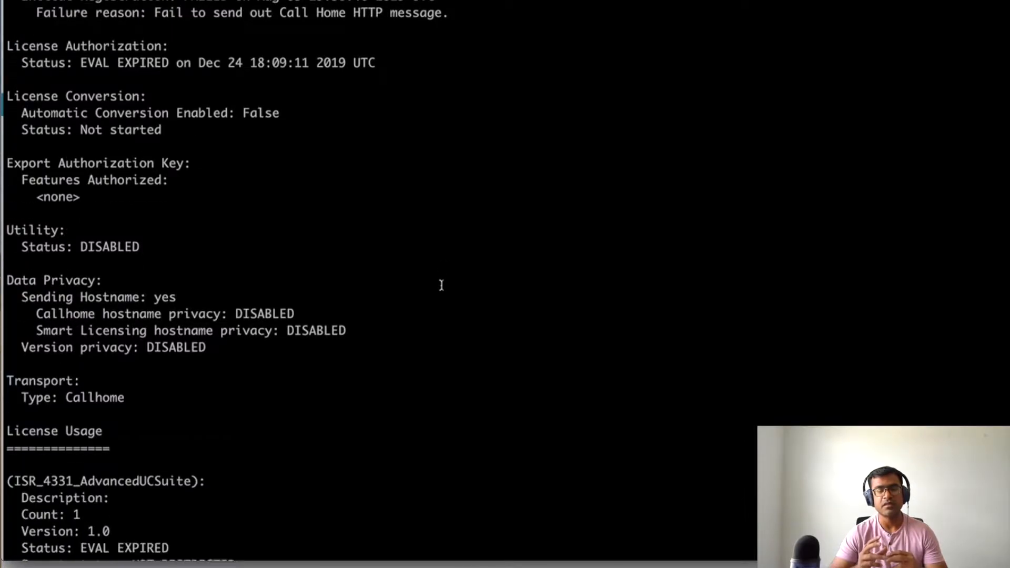
scroll(down, 3)
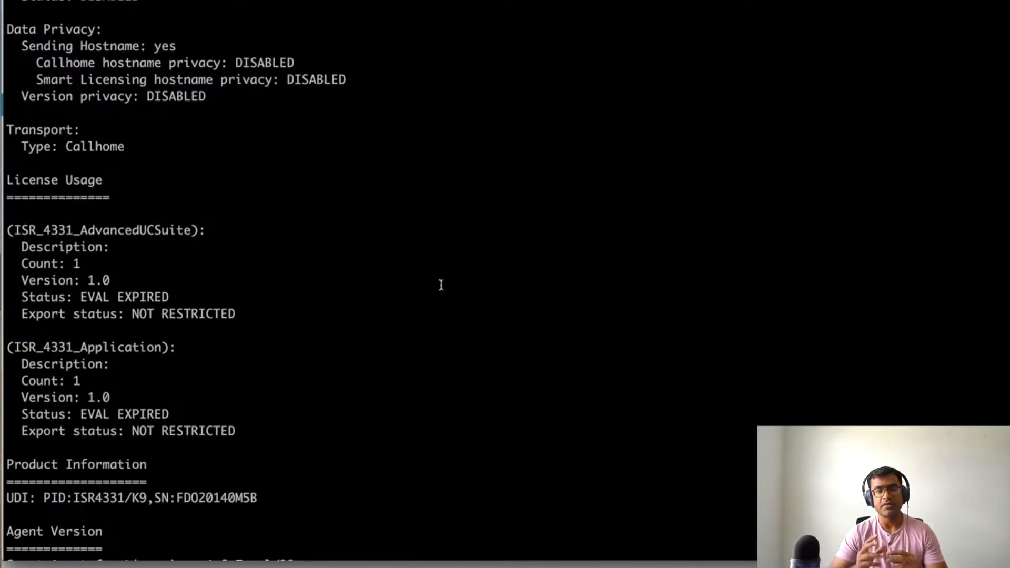
scroll(down, 3)
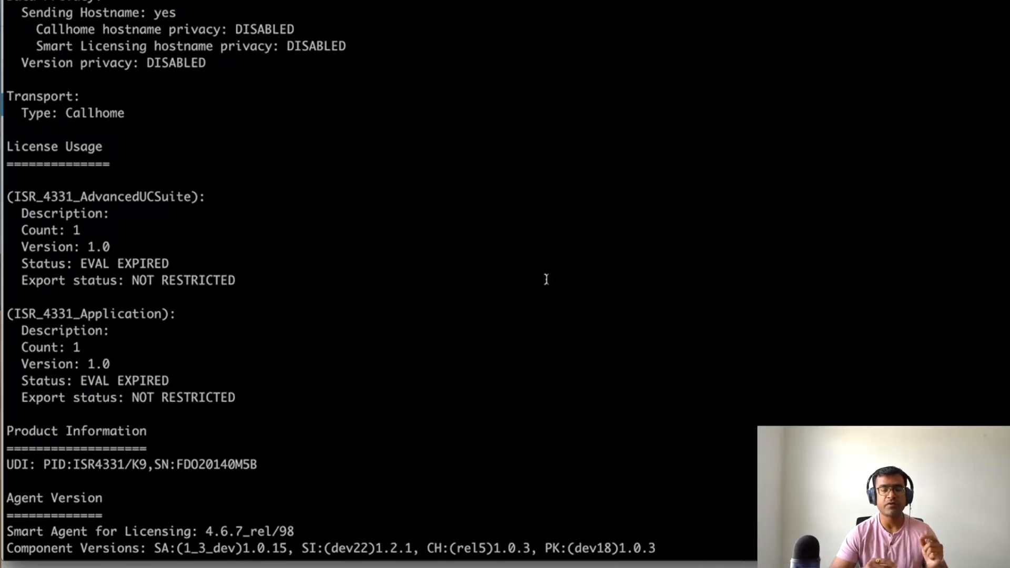
scroll(down, 3)
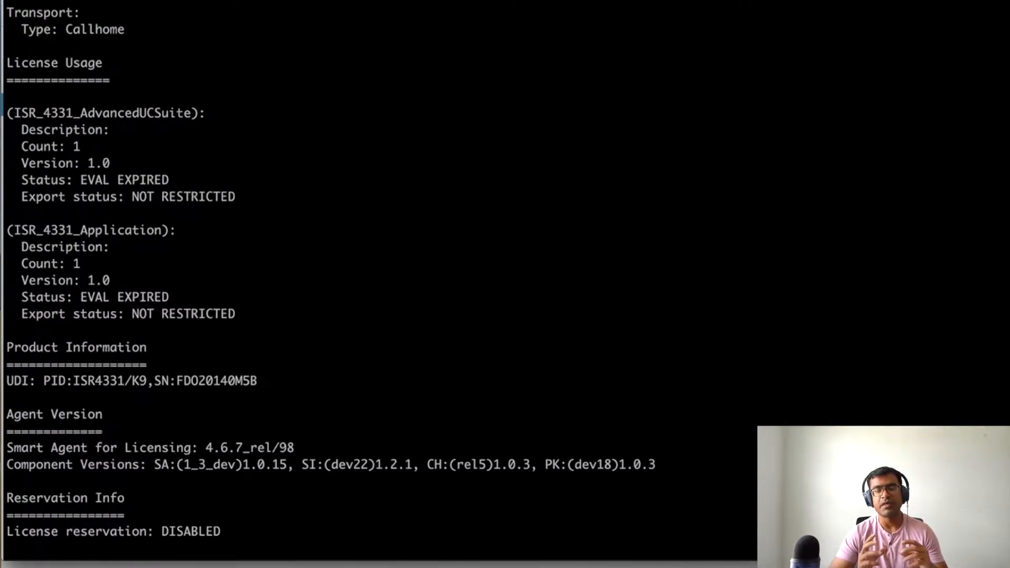
scroll(down, 3)
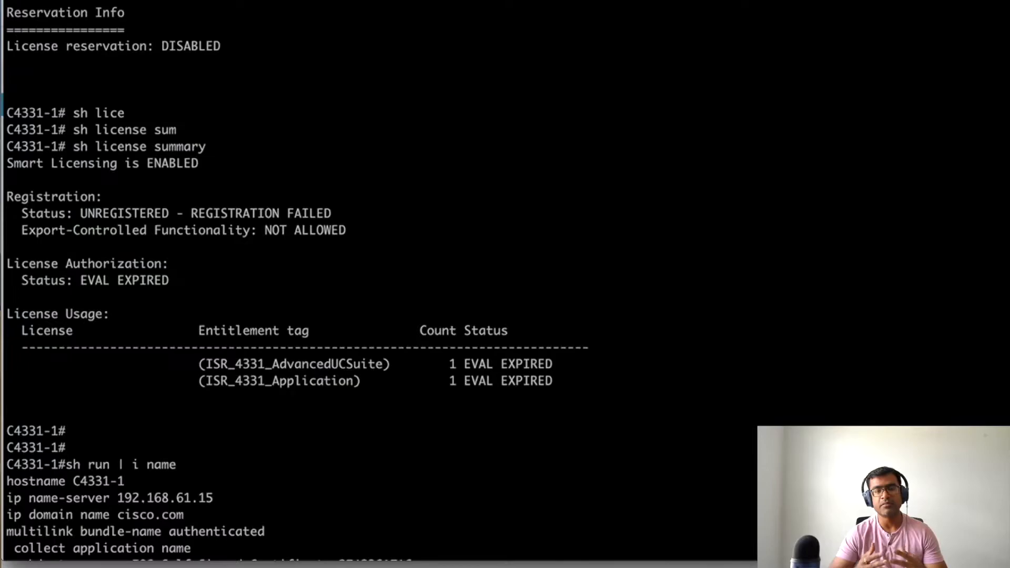
Scroll license summary, name lines and 'show call-home' to the CiscoTAC-1 tools.cisco.com address
scroll(down, 3)
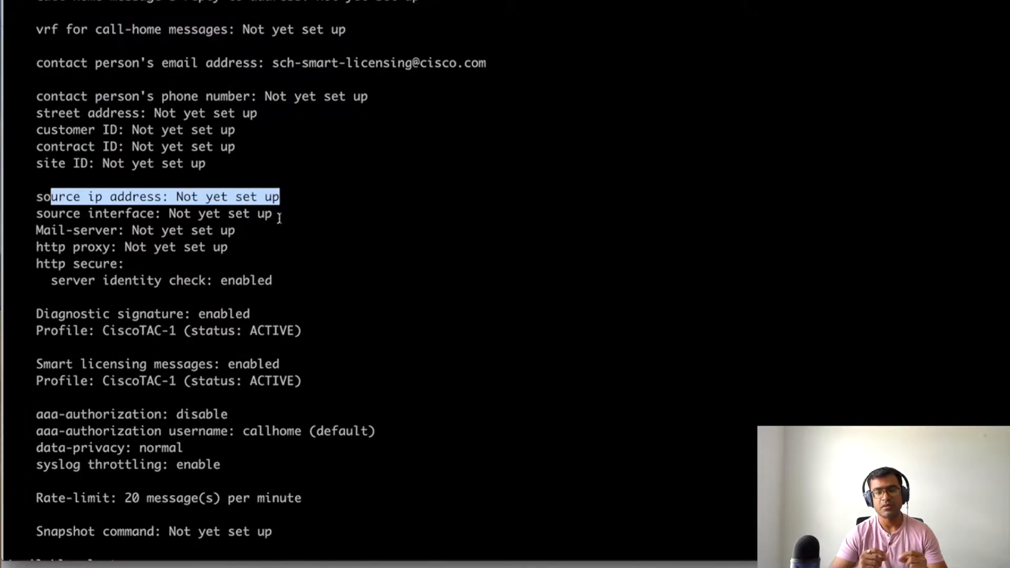
scroll(down, 3)
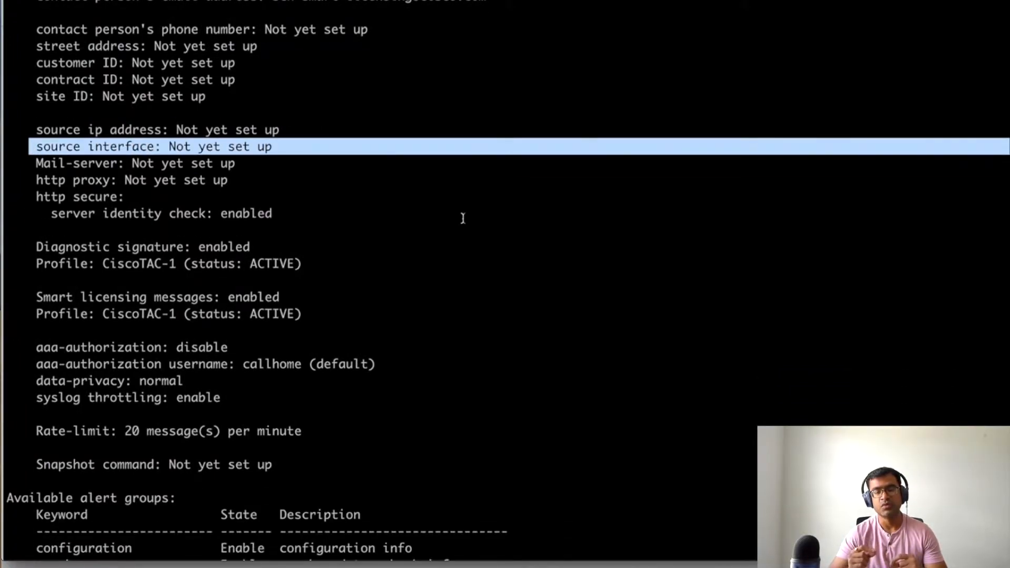
scroll(down, 3)
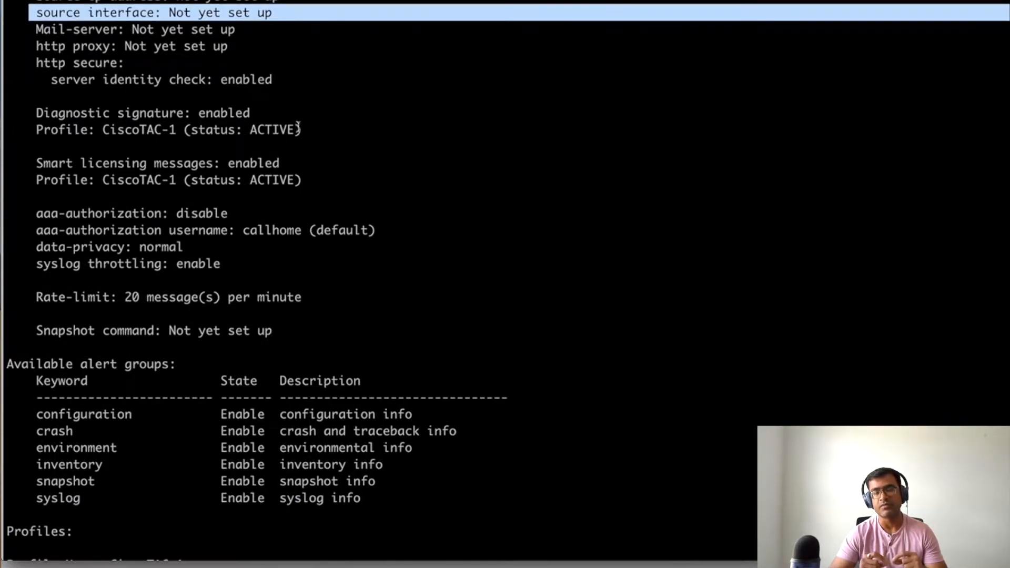
scroll(down, 3)
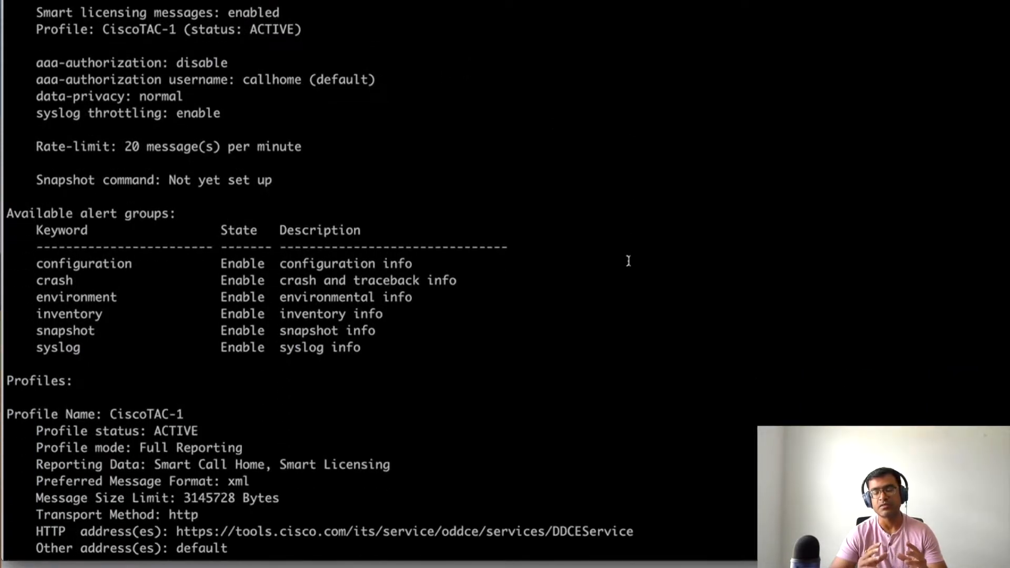
scroll(down, 3)
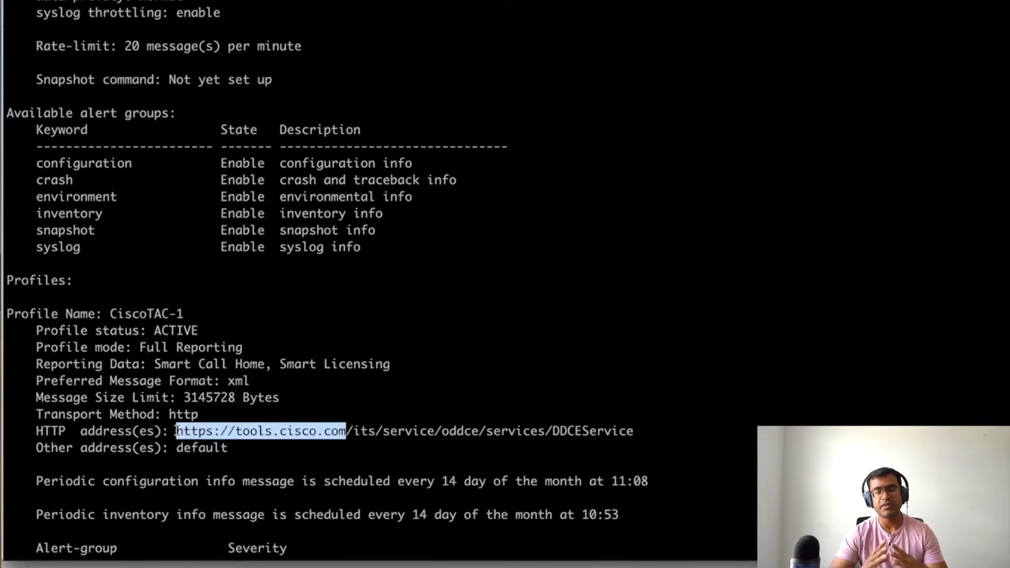
scroll(down, 3)
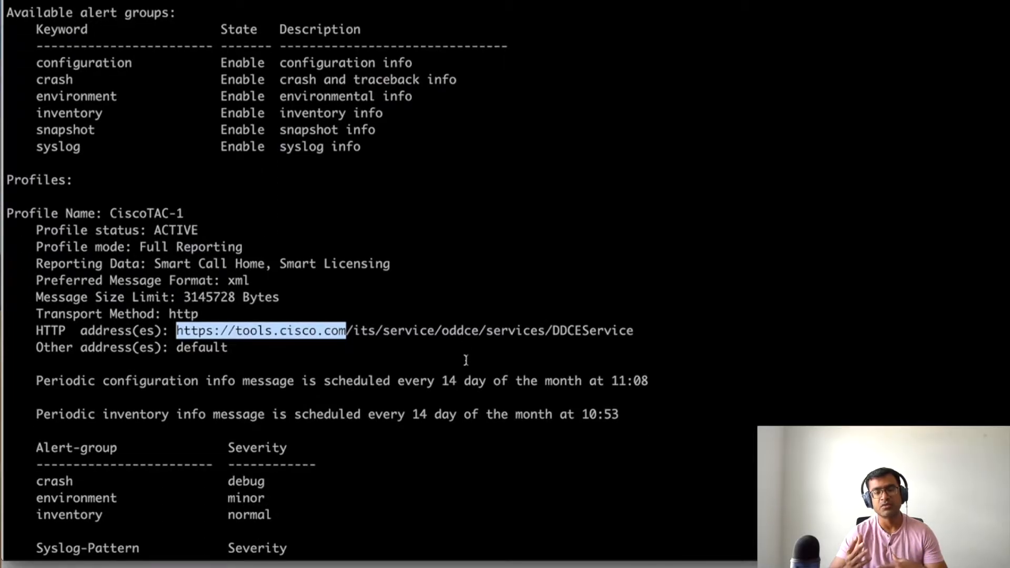
scroll(down, 3)
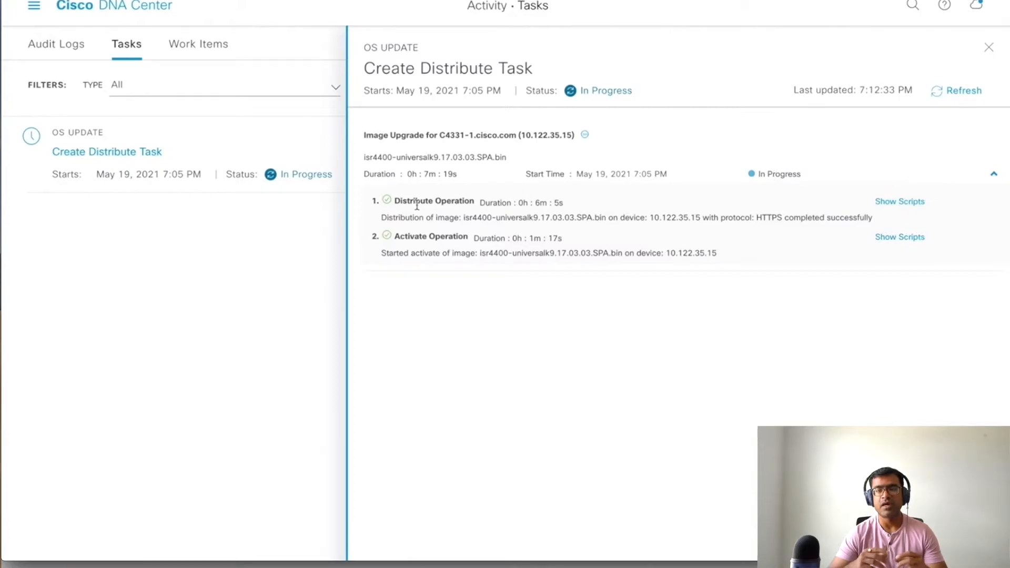
Open the C4331-1 Create Distribute Task under DNA Center Activity > Tasks
double_click(430, 236)
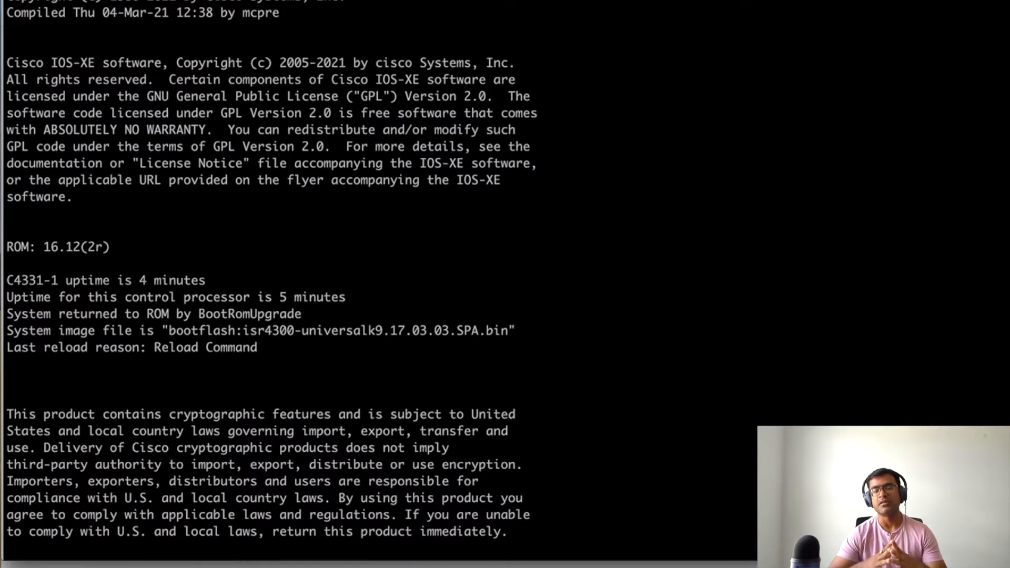
Review 'show run | include license': UDI ISR4331/K9, AdvUCSuiteK9 boot suite, appxk9 level
scroll(down, 3)
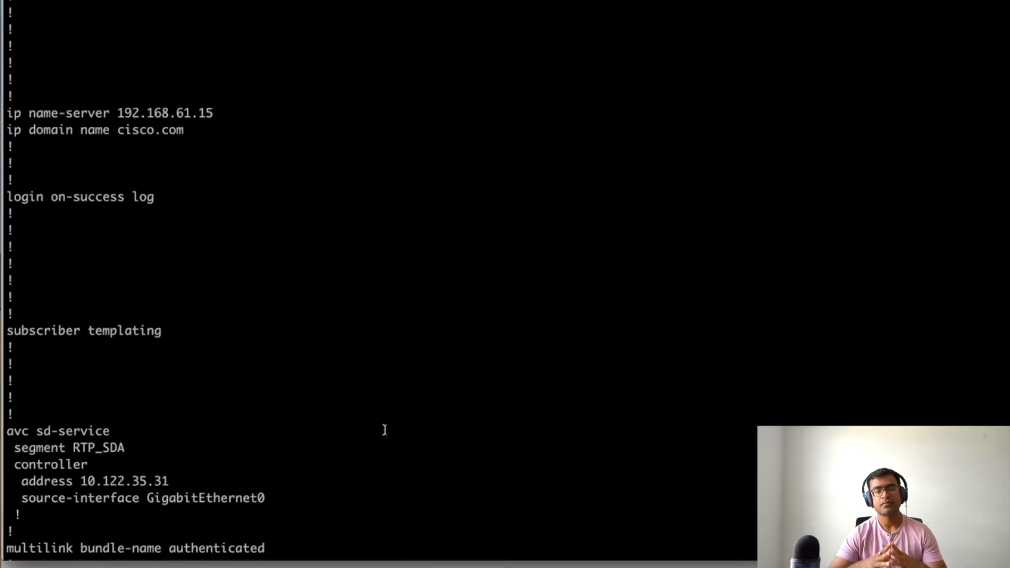
scroll(down, 3)
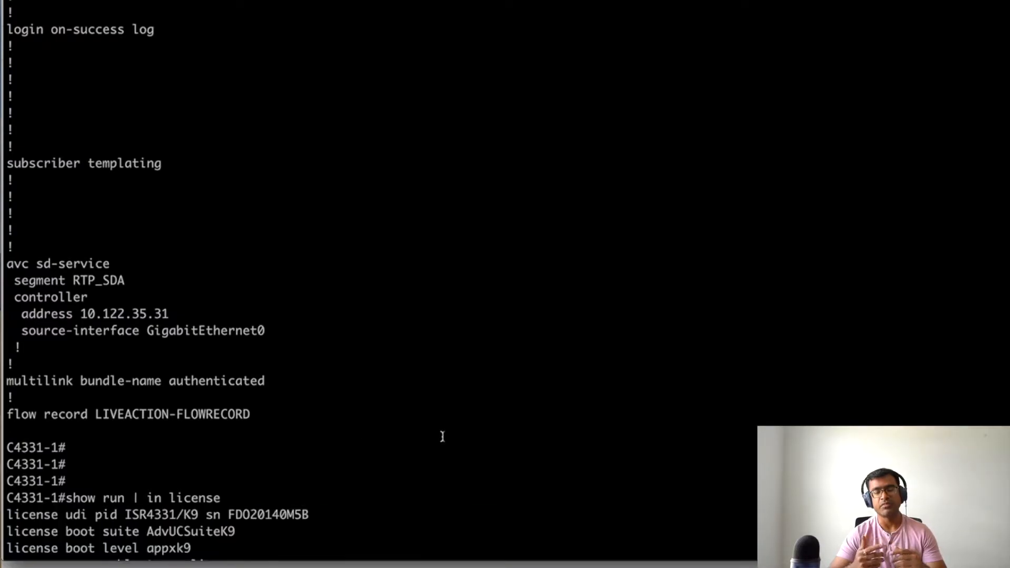
scroll(down, 3)
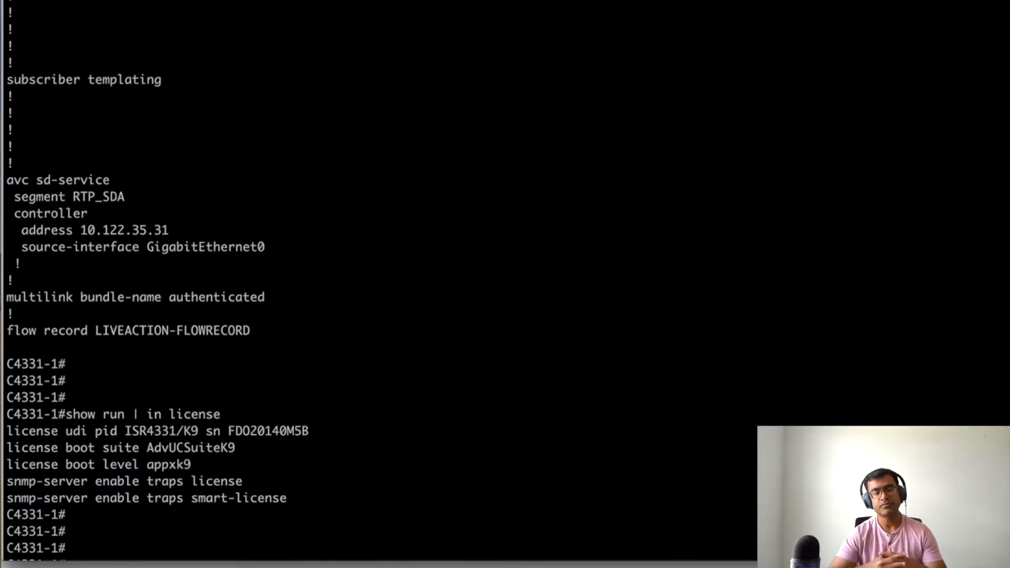
scroll(down, 3)
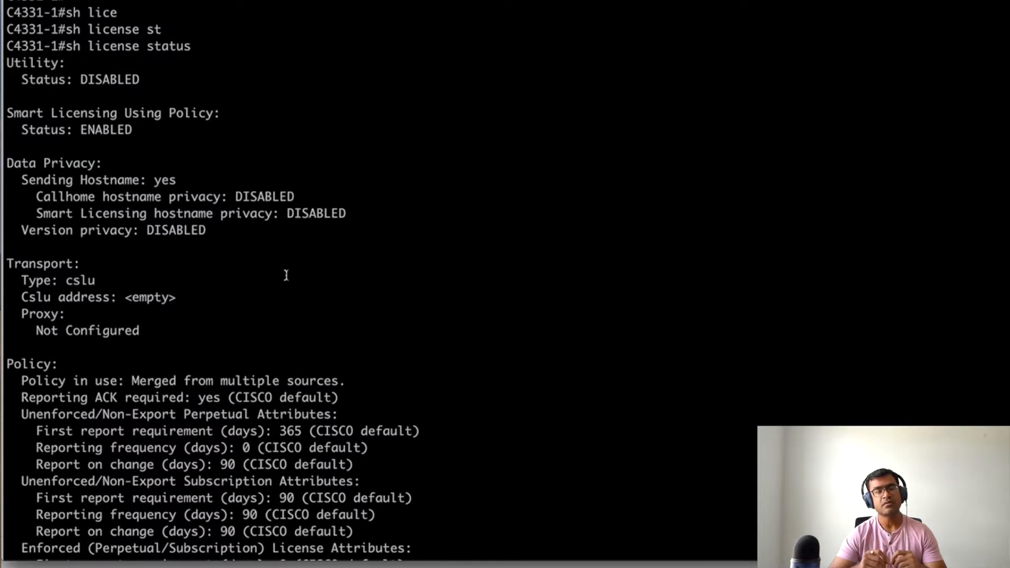
Check CSLU transport with no ACK, then list 'license smart transport ?' options
double_click(80, 78)
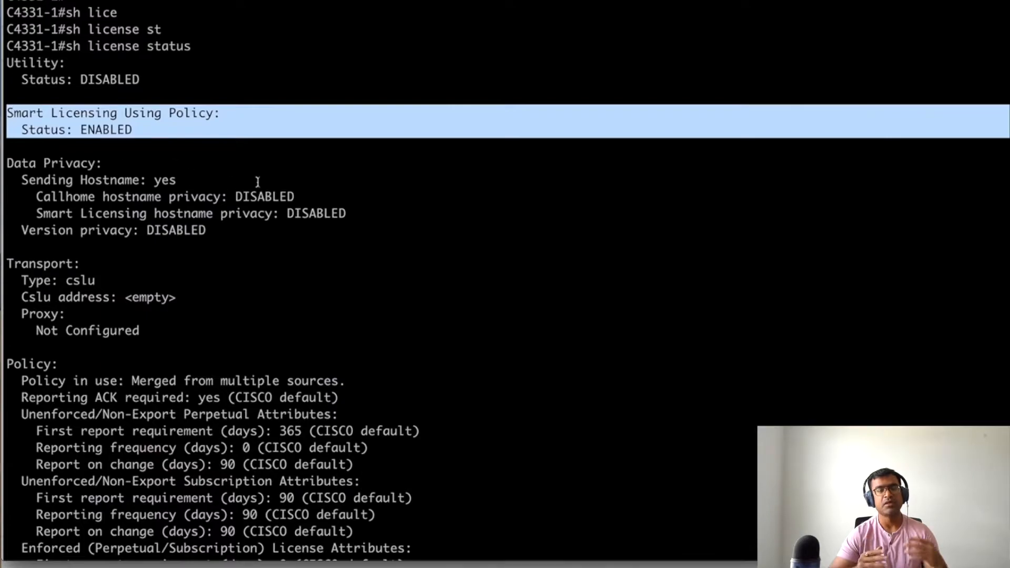
mouse_move(151, 334)
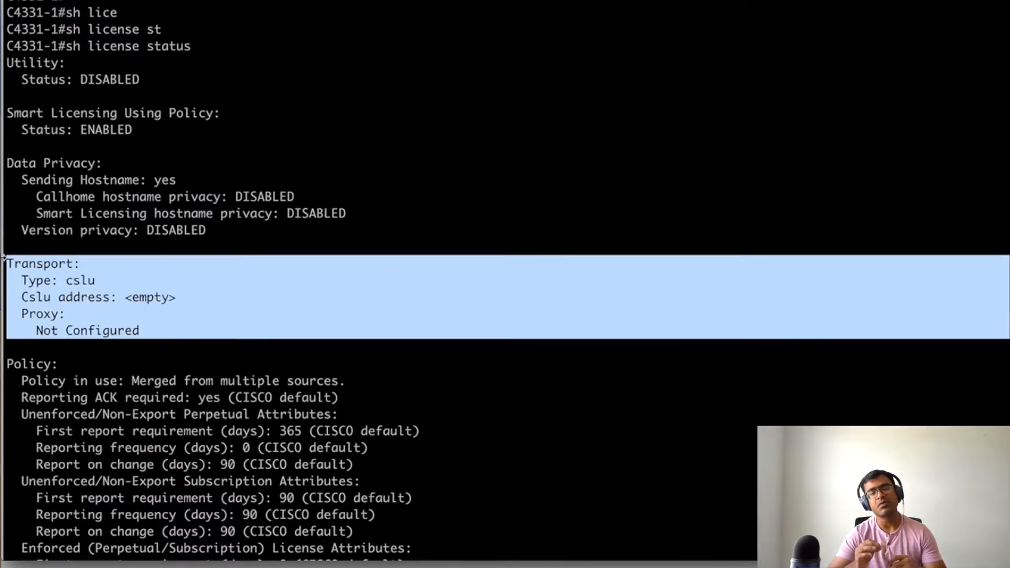
click(396, 194)
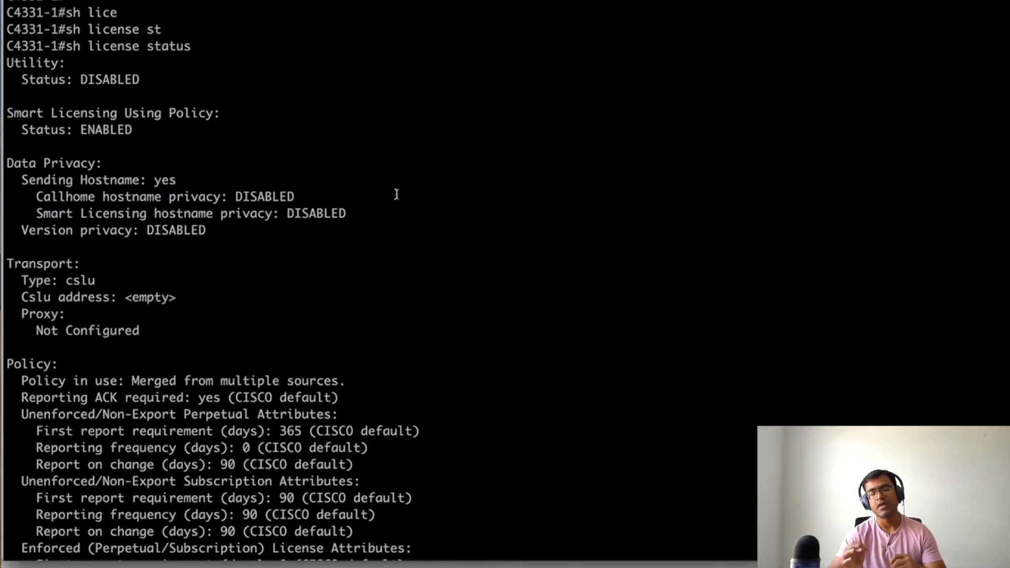
double_click(182, 380)
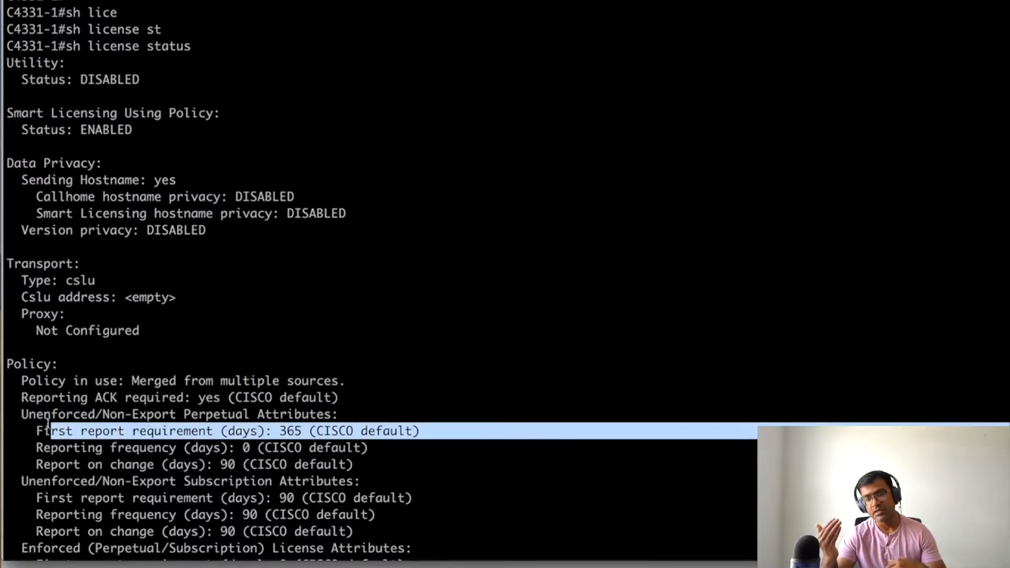
scroll(down, 3)
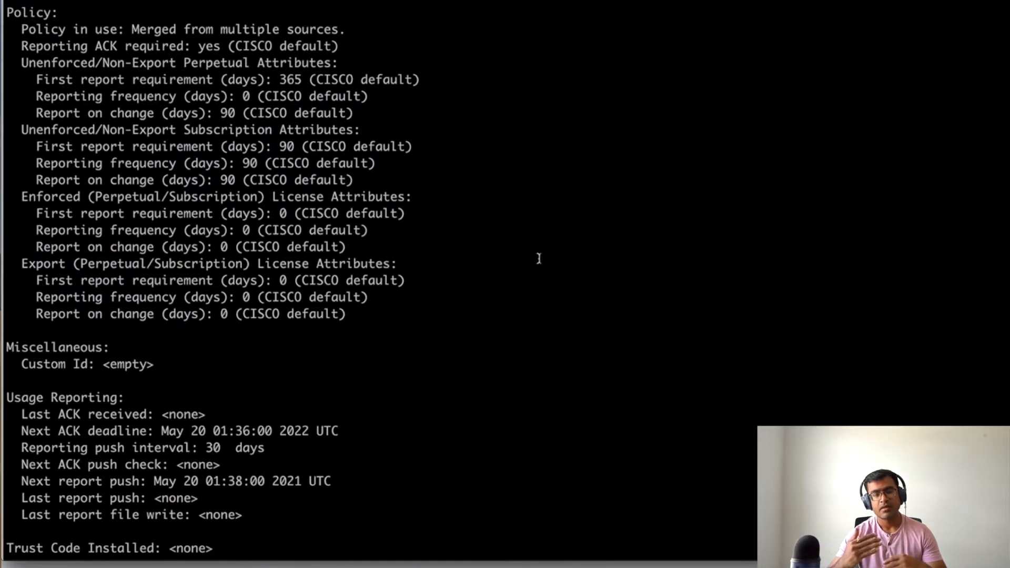
mouse_move(210, 419)
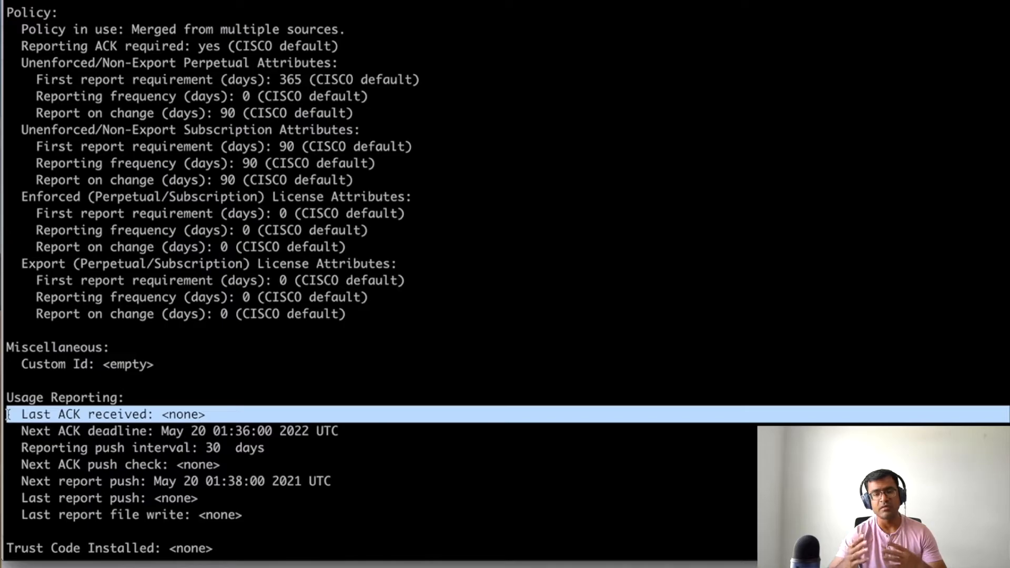
mouse_move(353, 439)
text(license smart ?)
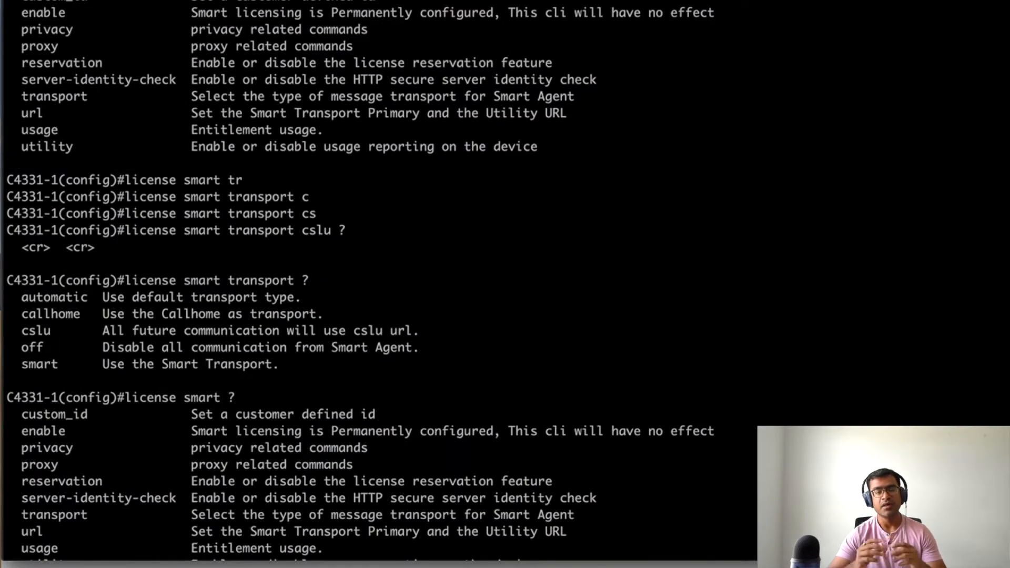
Review 'show run | begin line vty' call-home: GigabitEthernet0 source, HTTP proxy, CiscoTAC-1
double_click(31, 531)
text(sh run | b line vty)
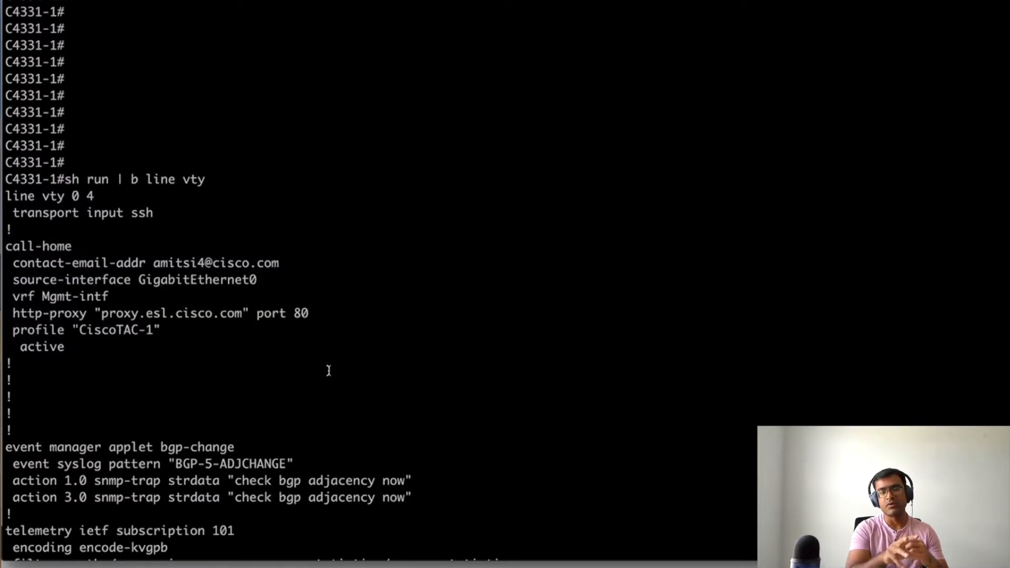
Scroll call-home detail (proxy.esl.cisco.com) and license status confirming Callhome transport
scroll(down, 3)
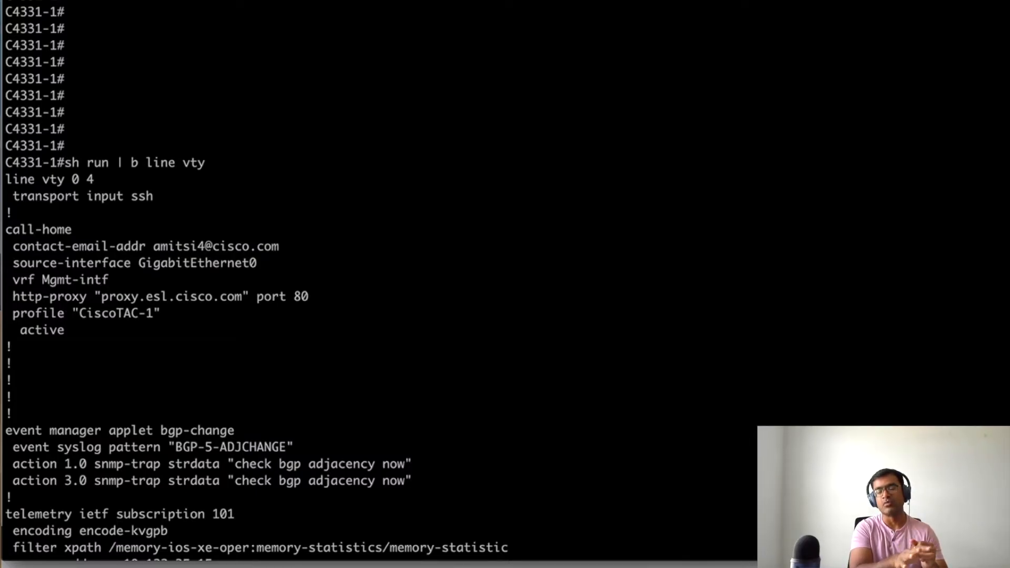
scroll(down, 3)
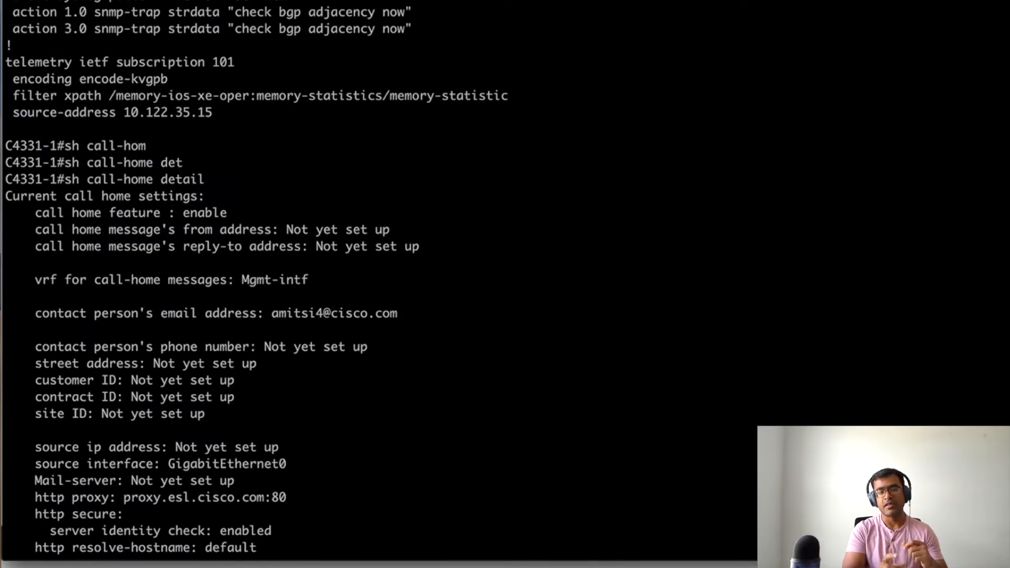
scroll(down, 3)
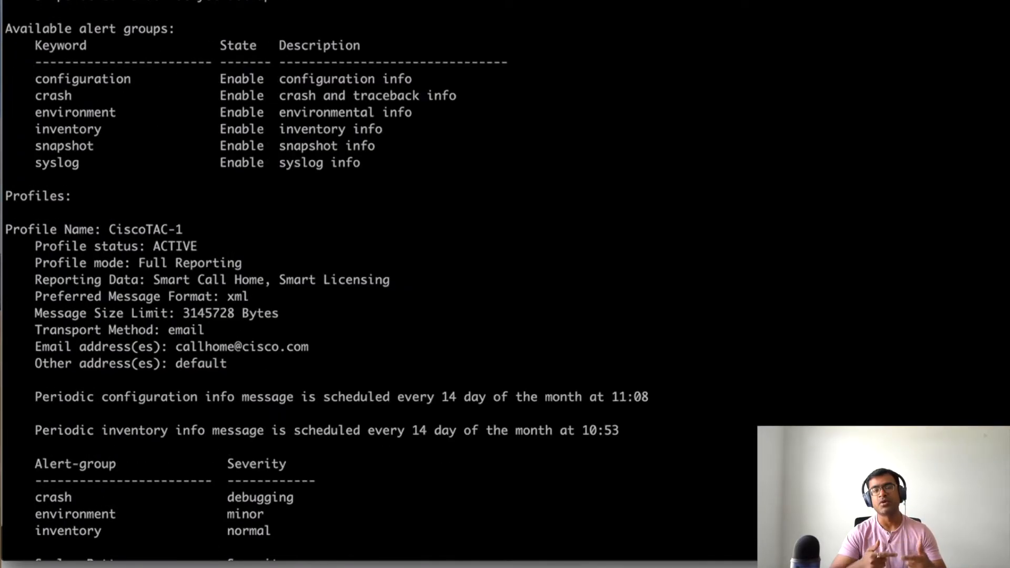
scroll(down, 3)
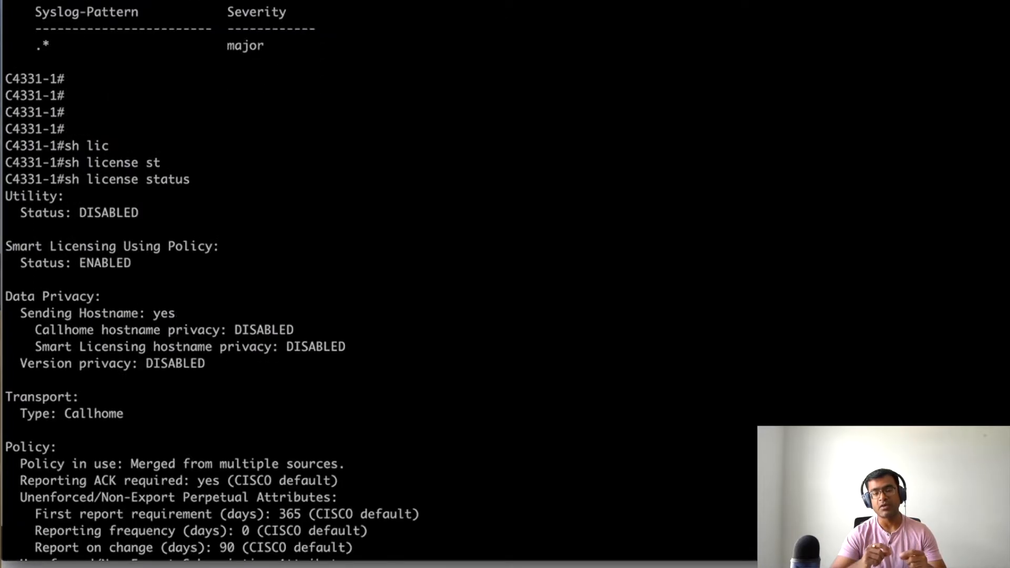
Review May 20 ACK in usage reporting and summary showing appxk9, AdvUCSuiteK9 in use
double_click(93, 413)
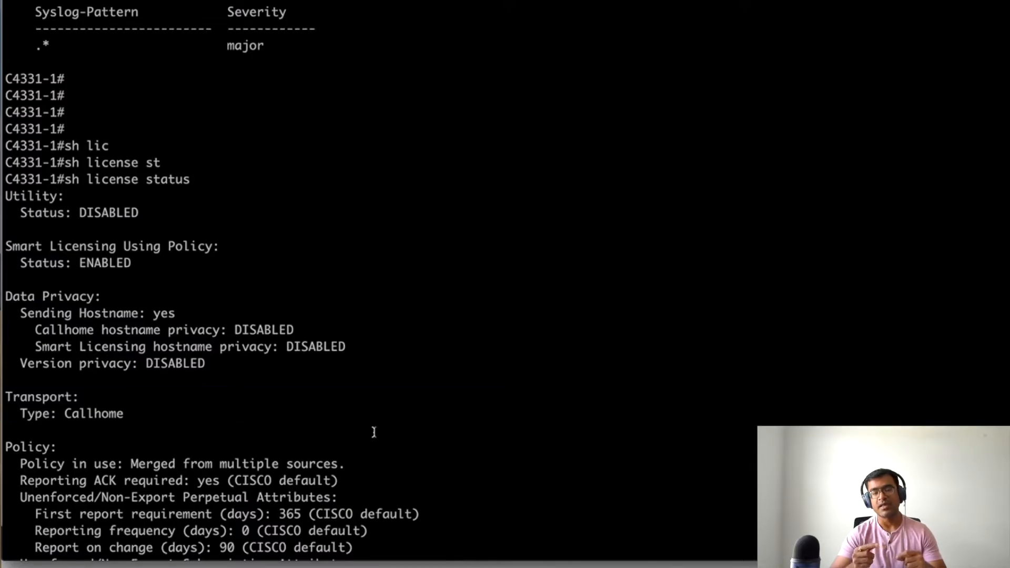
scroll(down, 3)
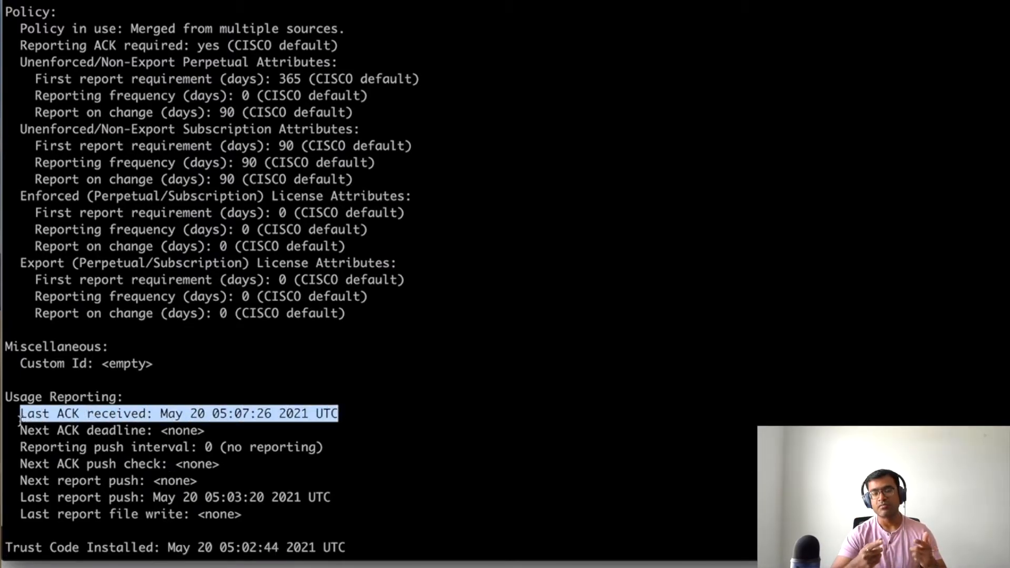
mouse_move(344, 506)
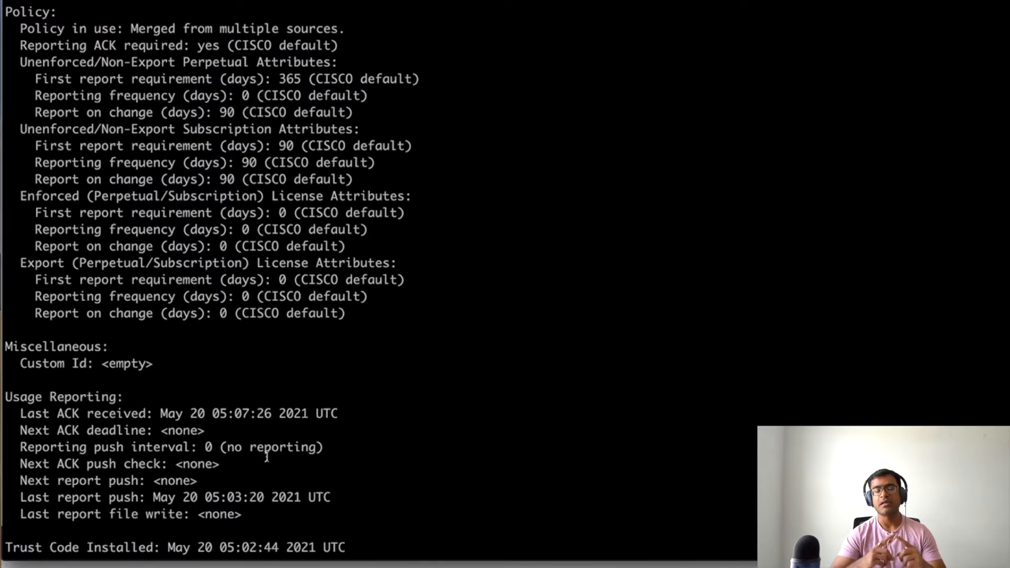
mouse_move(370, 453)
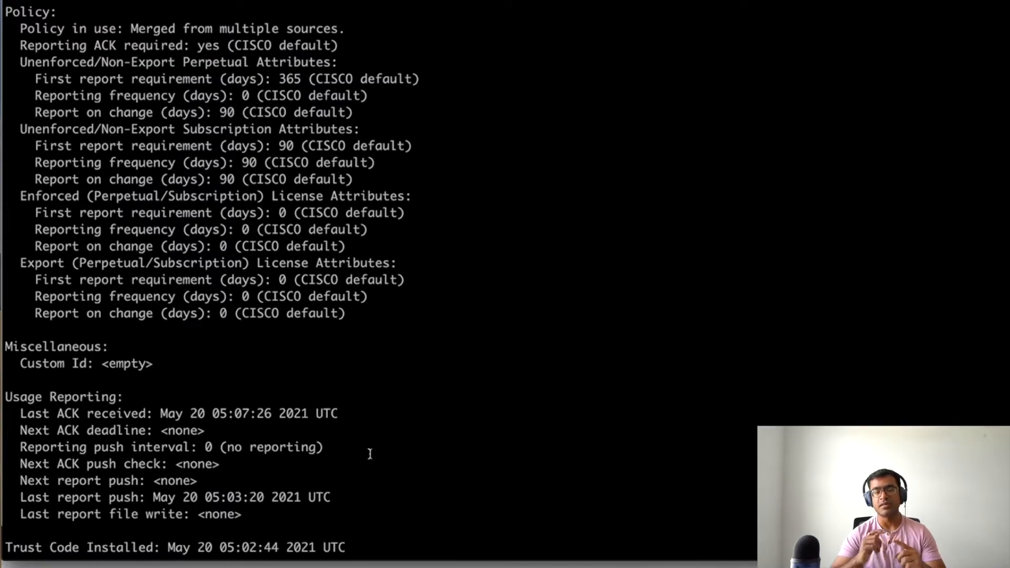
mouse_move(420, 498)
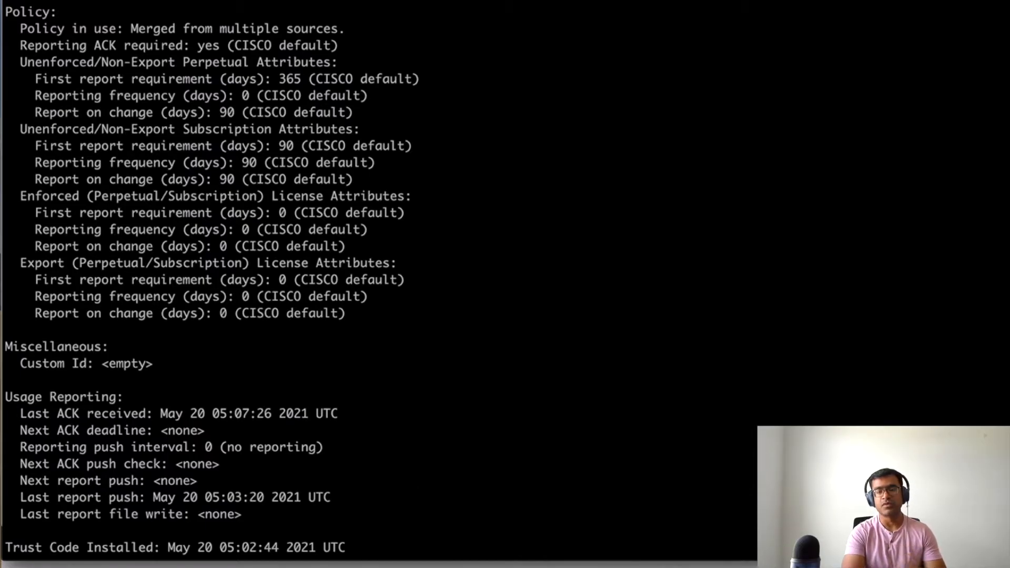
scroll(down, 3)
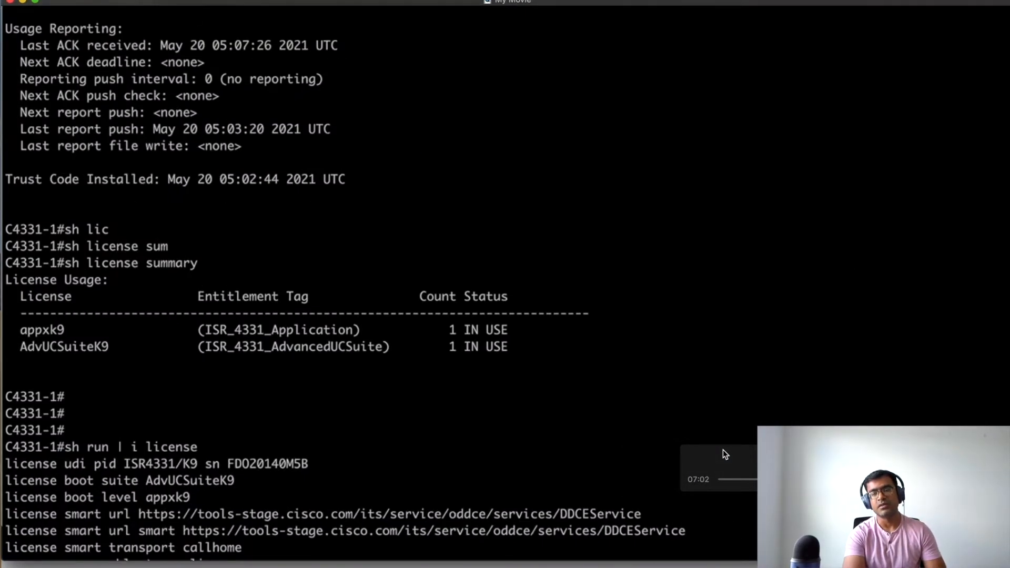
Scroll 'show version' for IOS XE 17.03.03 and 'show inventory' chassis, power supply, NIMs
scroll(down, 3)
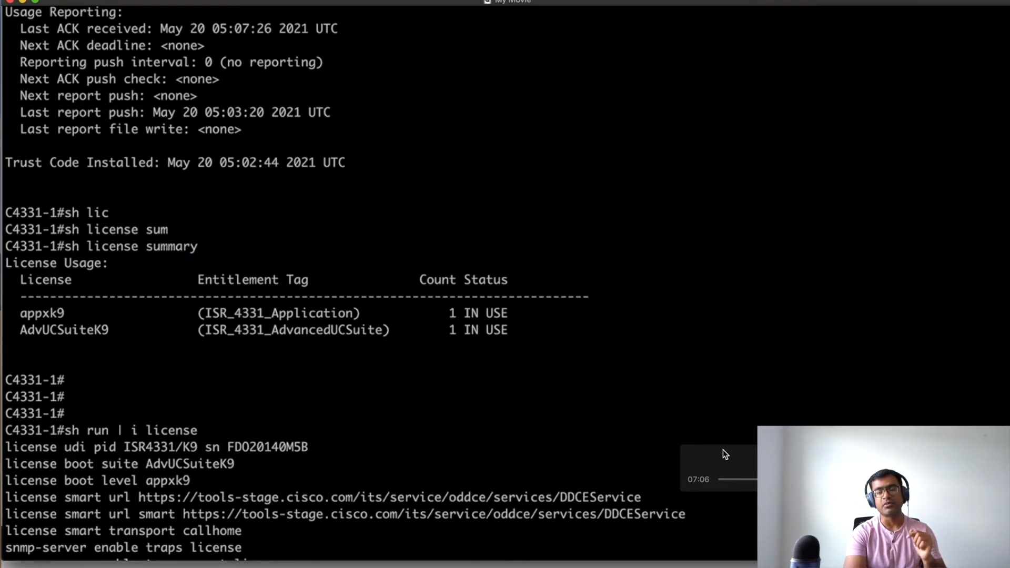
scroll(down, 3)
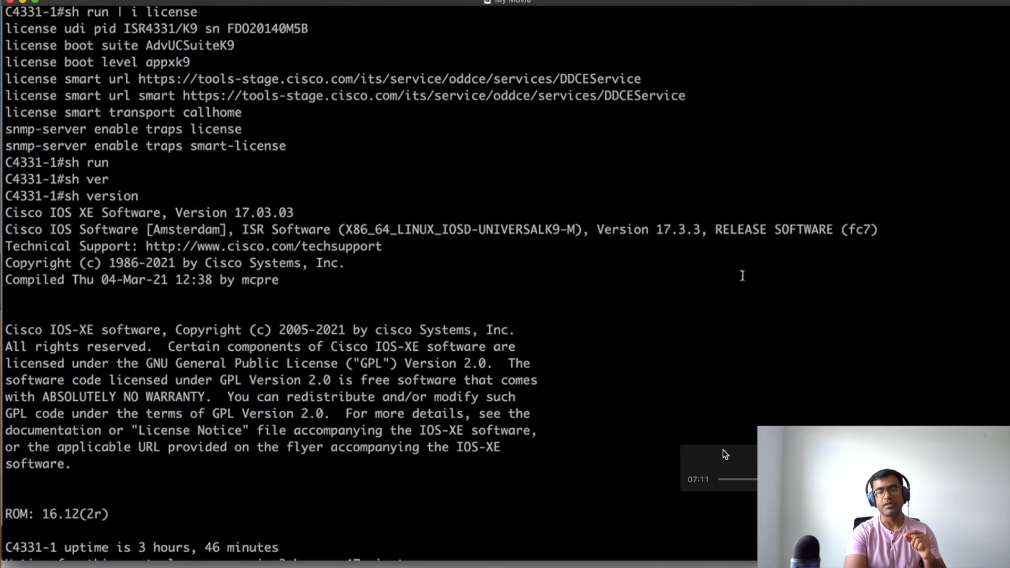
scroll(down, 3)
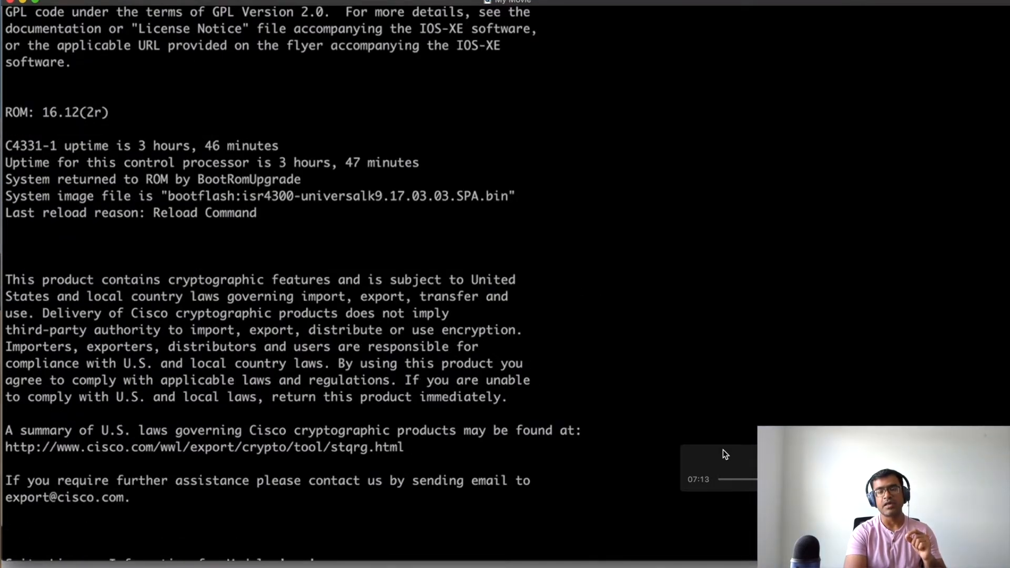
scroll(down, 3)
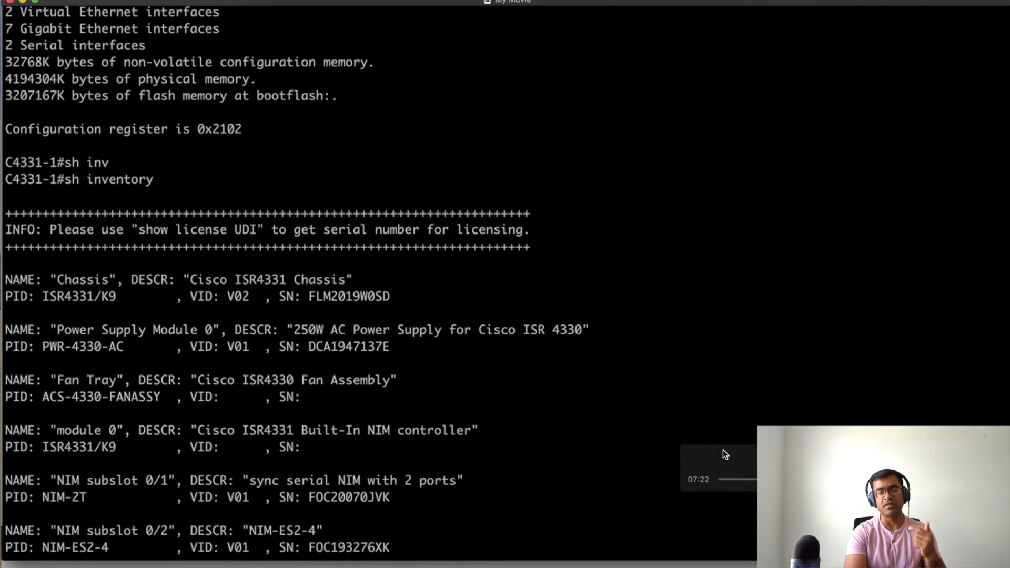
scroll(down, 3)
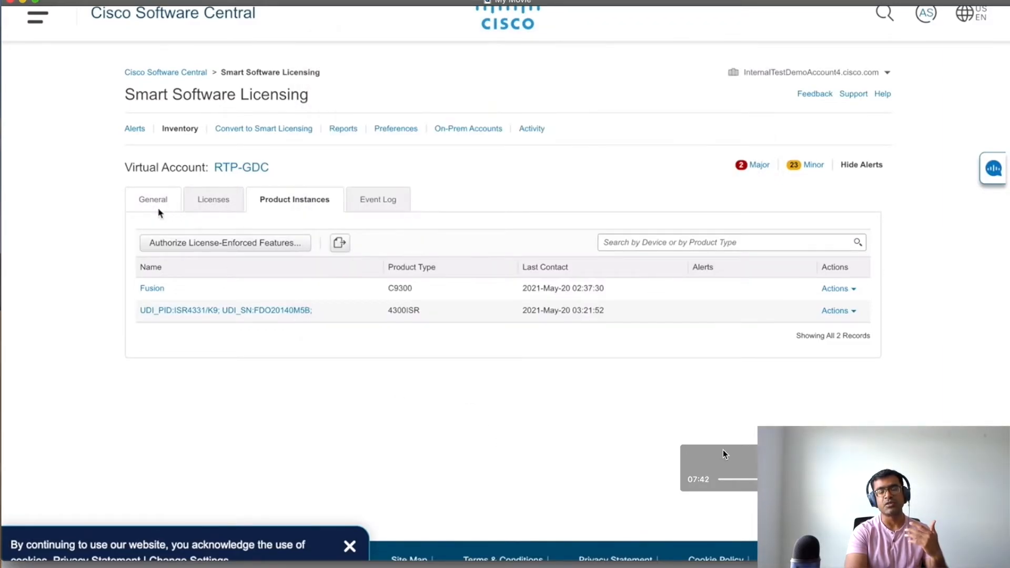
Check the RTP-GDC ISR4331 (4300ISR) instance, last contact 2021-May-20 03:21:52
click(153, 199)
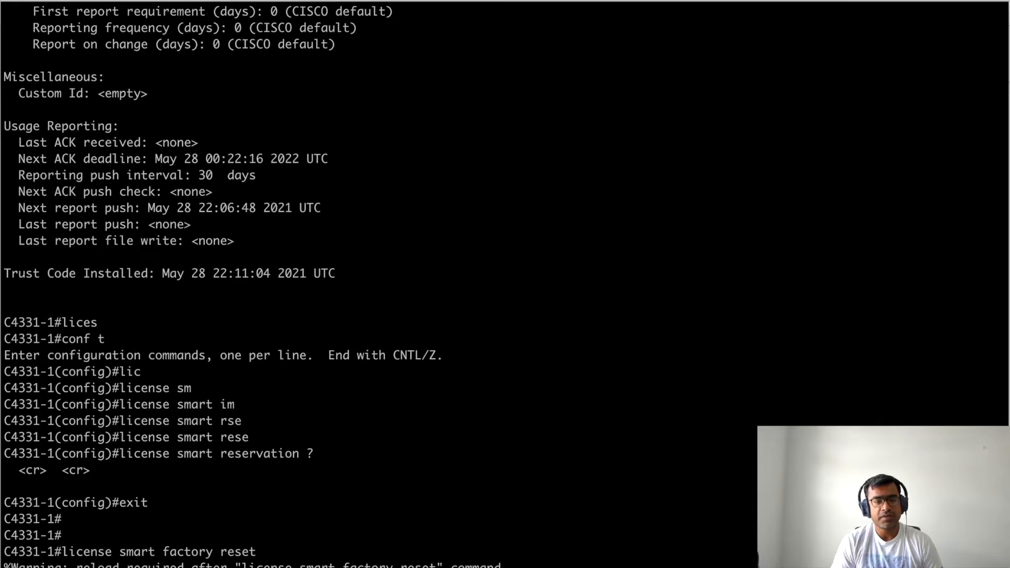
Scroll through the factory reset and reload output as the configuration saves
scroll(down, 3)
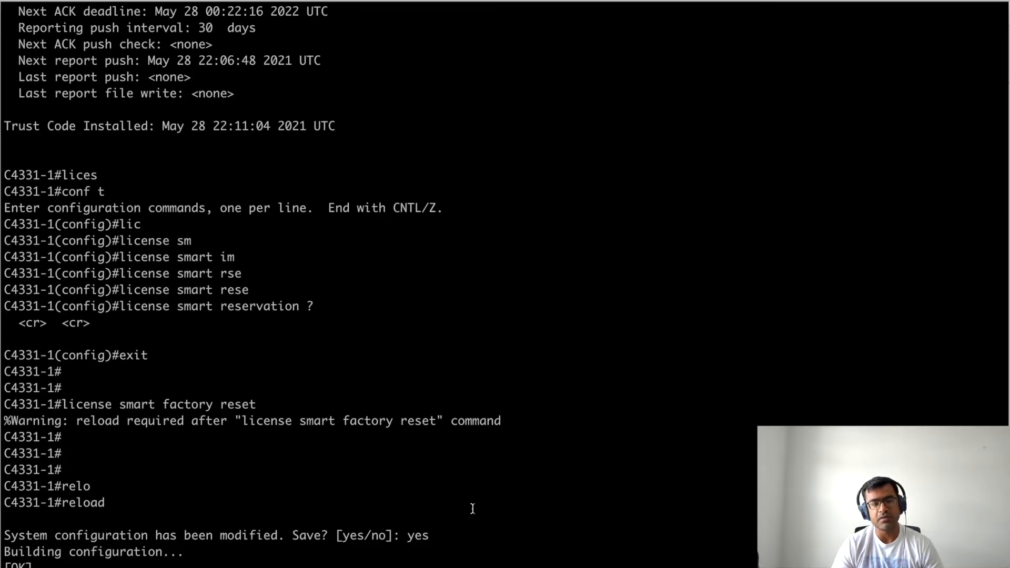
mouse_move(587, 337)
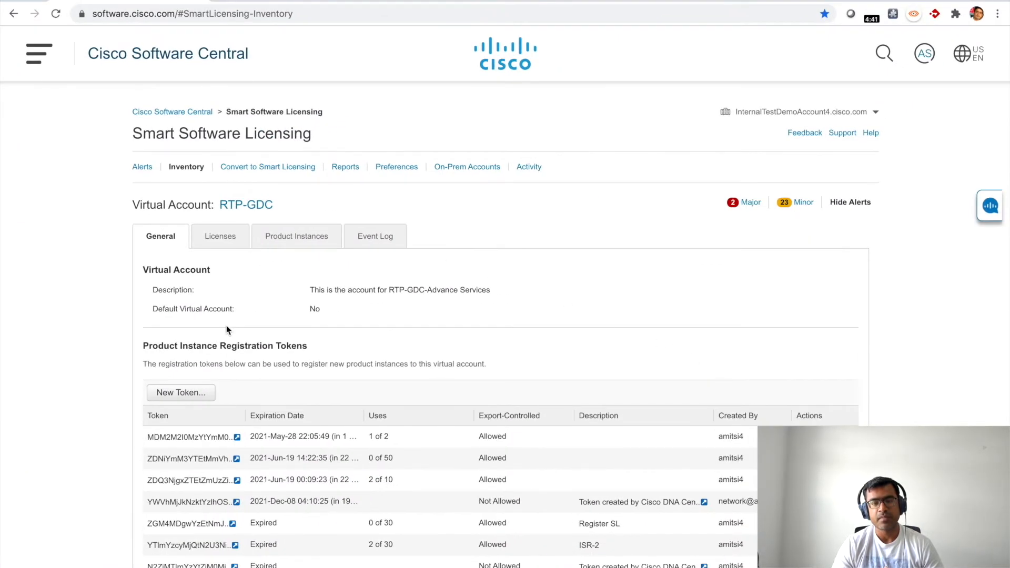
Remove the ISR4331 from RTP-GDC's Product Instances via Actions > Remove and confirm
click(296, 236)
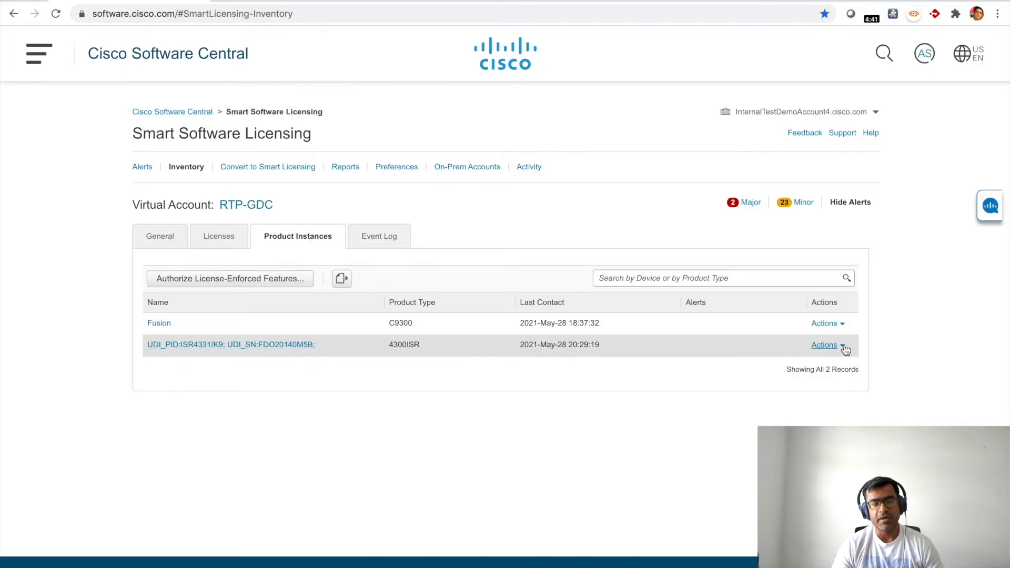
click(828, 345)
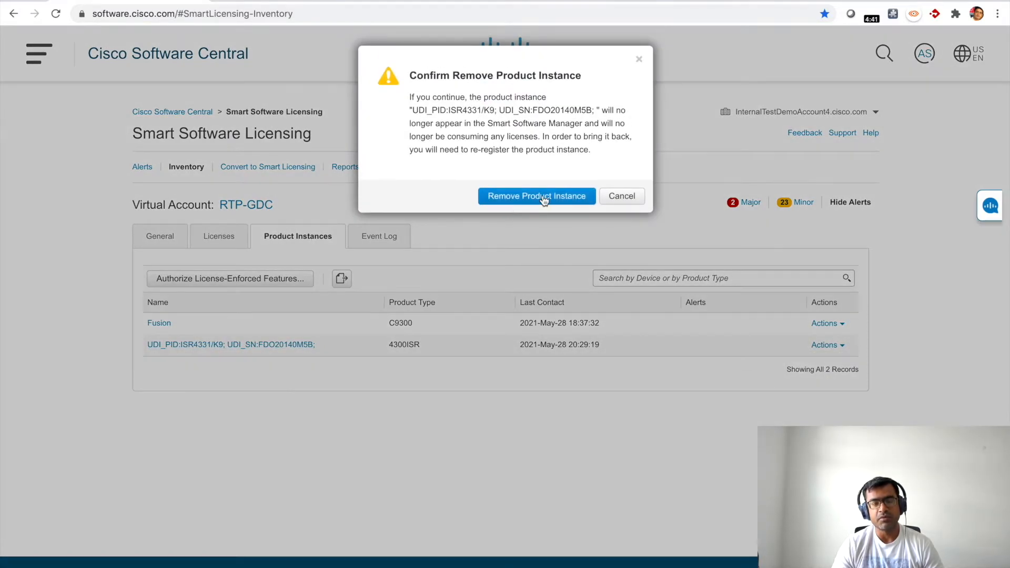
click(537, 196)
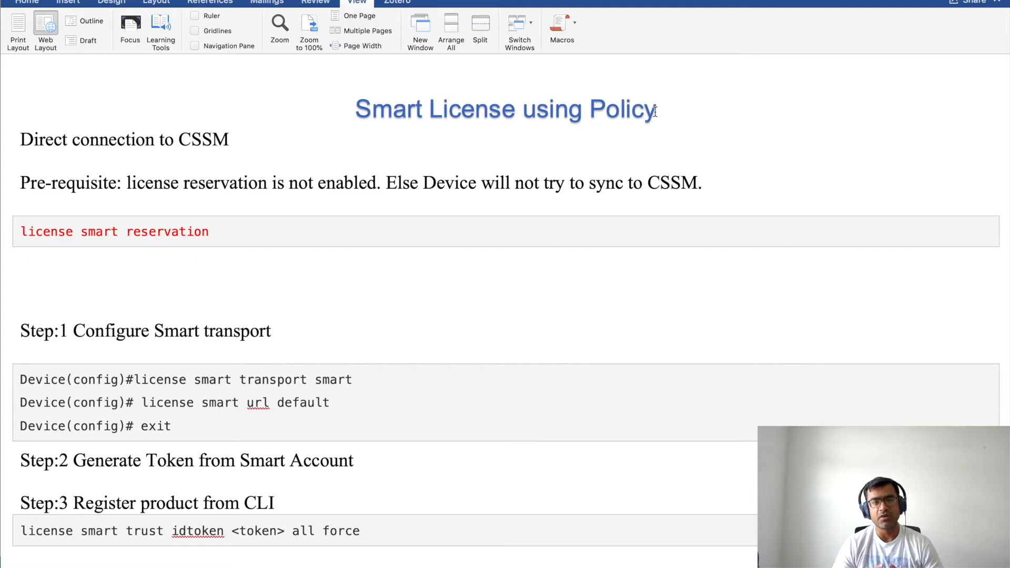
triple_click(506, 108)
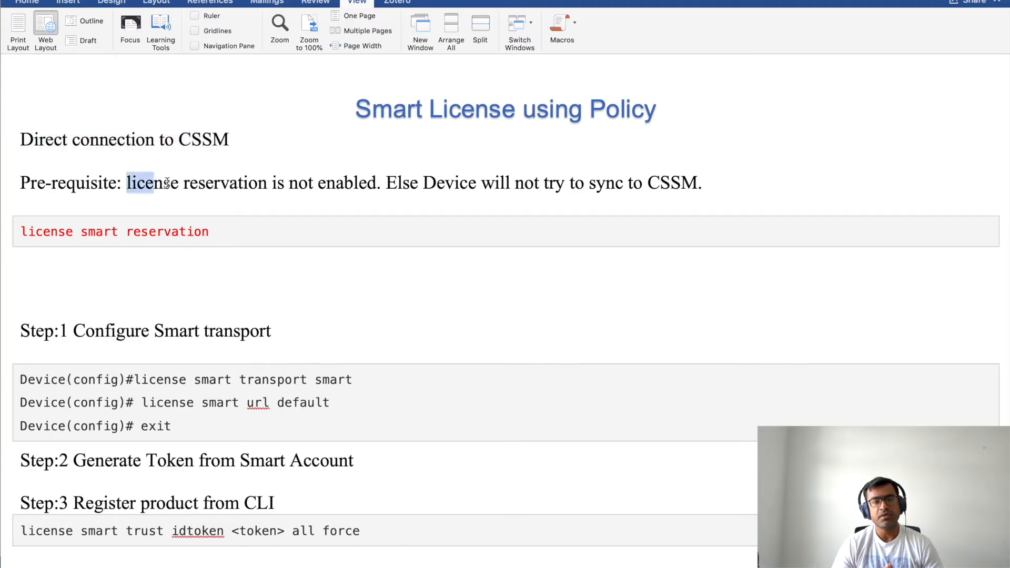
drag(139, 183, 377, 183)
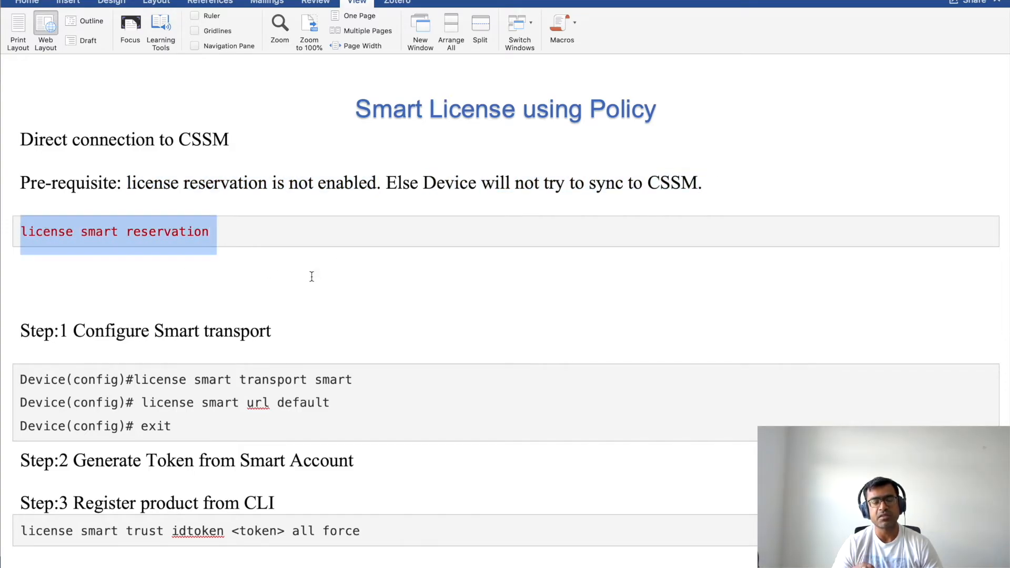
scroll(down, 3)
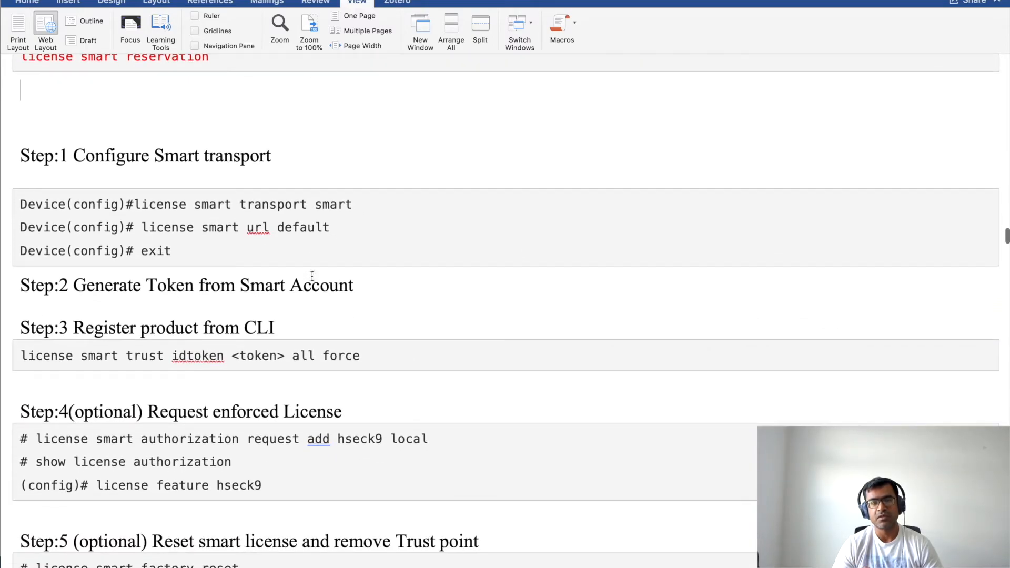
drag(134, 205, 310, 204)
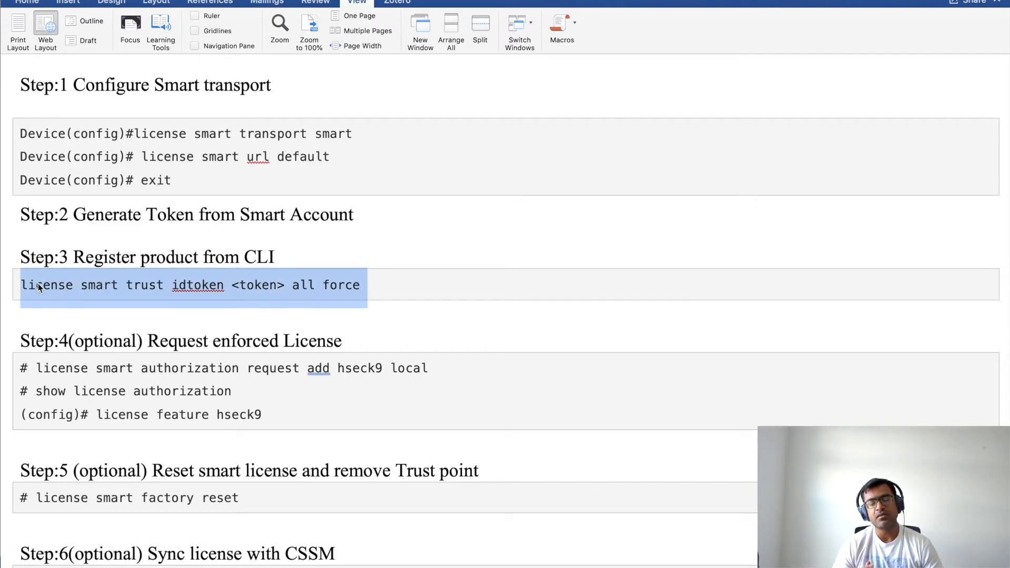
scroll(down, 3)
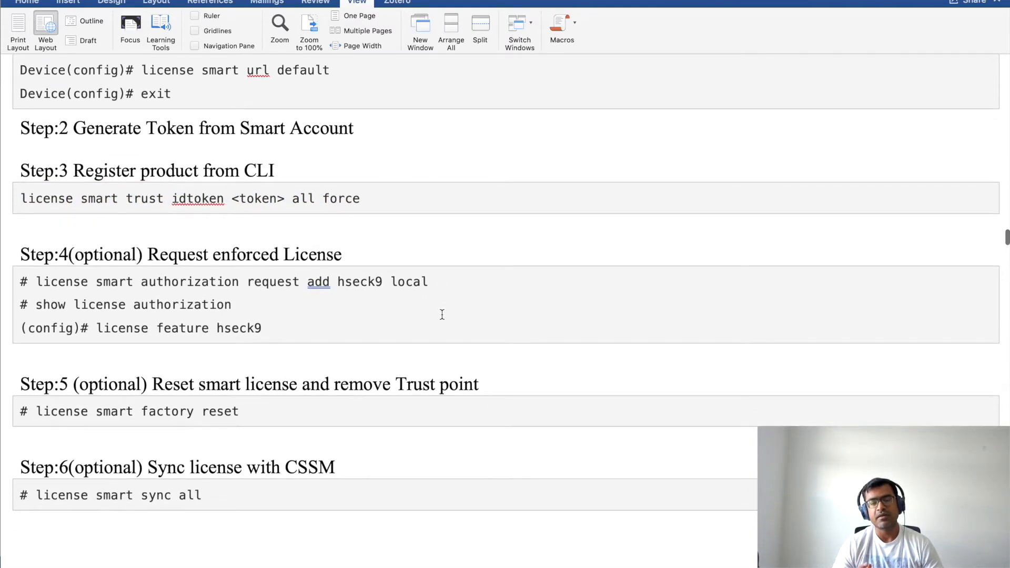
double_click(108, 254)
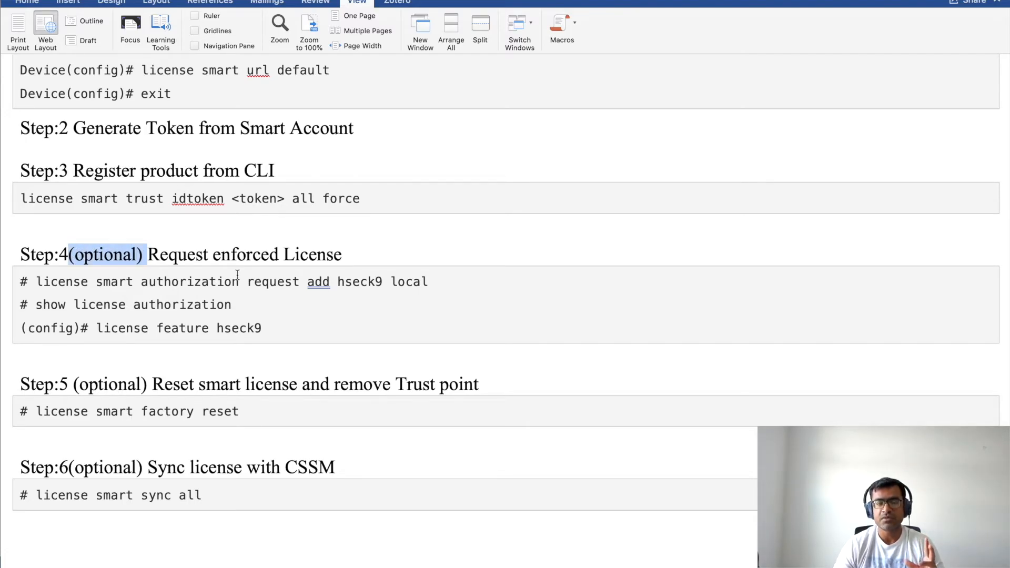
double_click(359, 281)
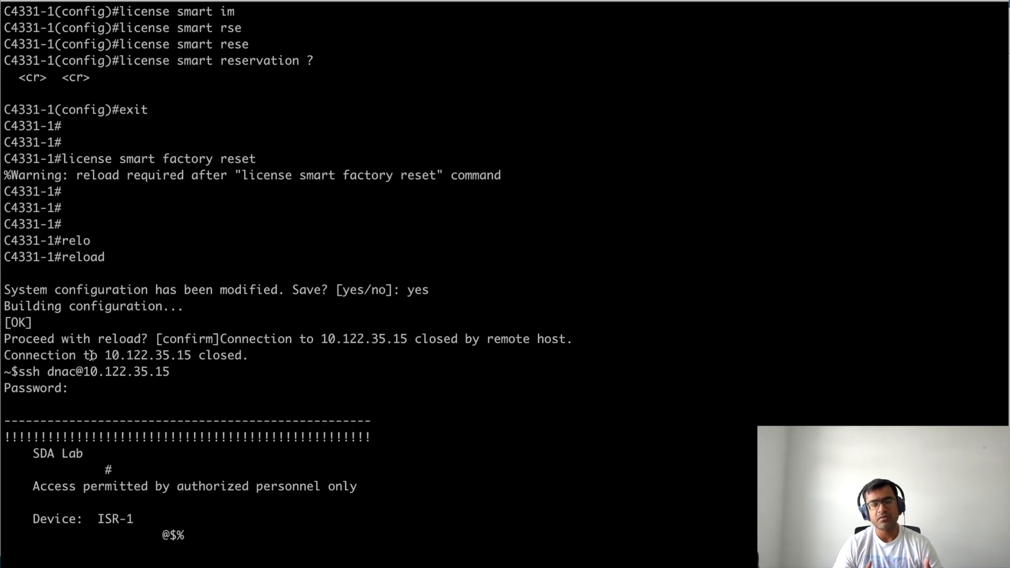
mouse_move(558, 557)
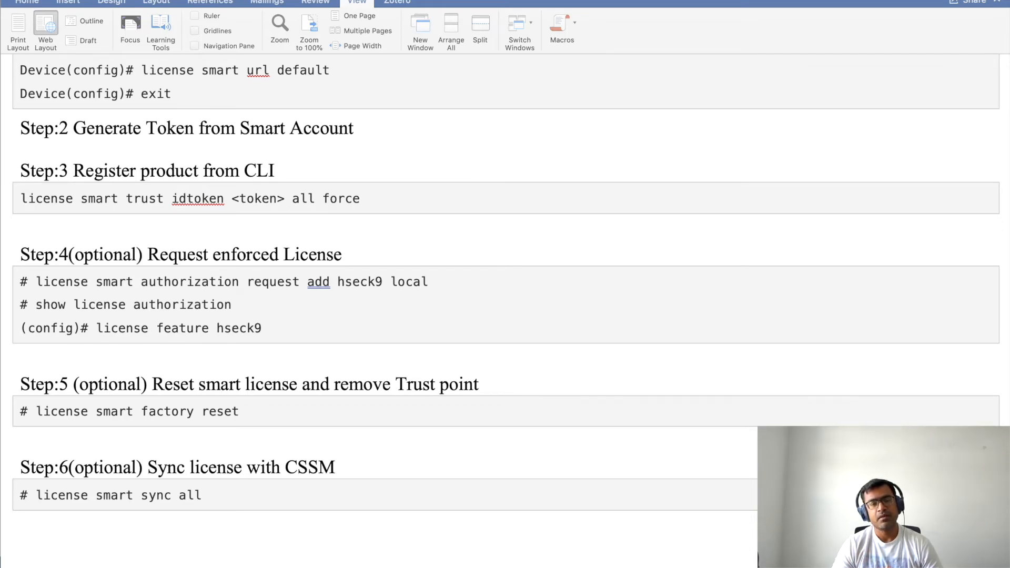
mouse_move(326, 244)
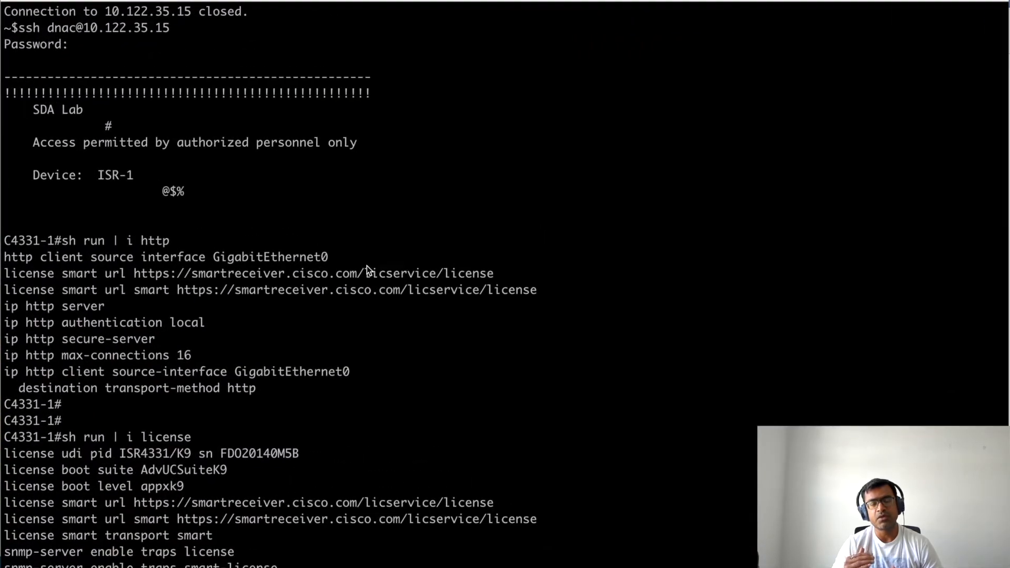
mouse_move(546, 388)
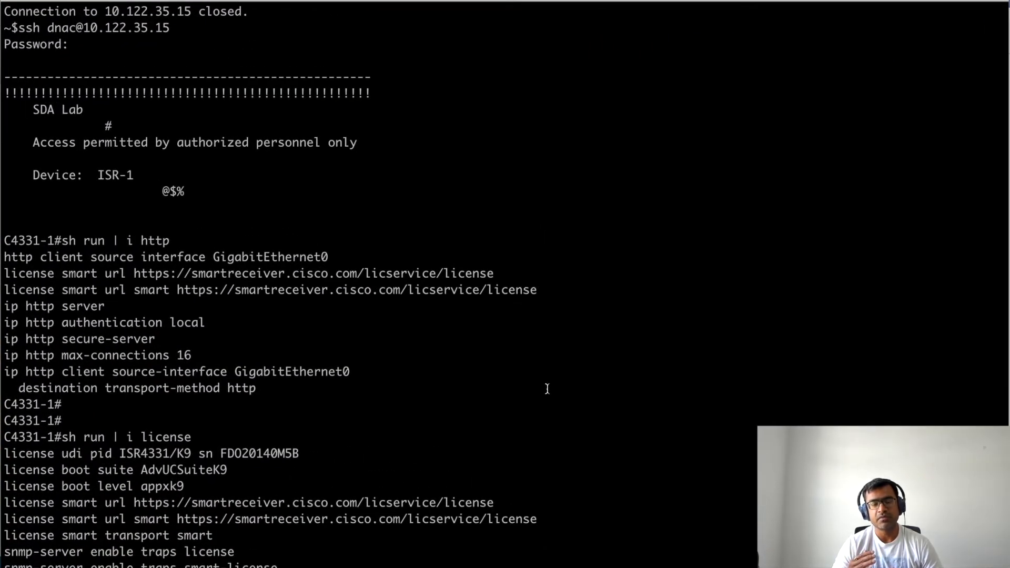
Scroll the running config showing license smart transport smart and smartreceiver URLs
scroll(down, 3)
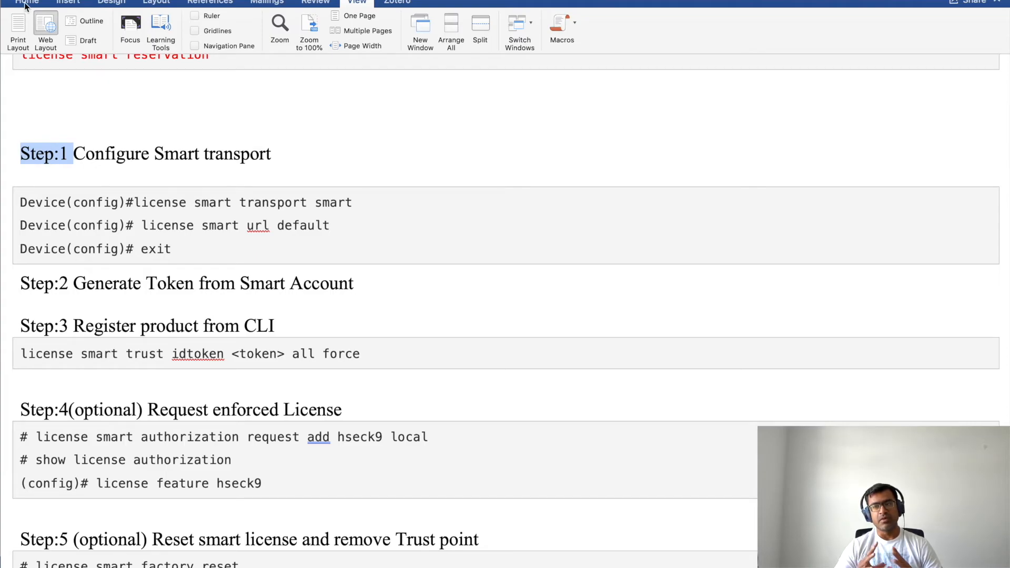
Highlight the Step:1 label in bright green, then briefly select the Step 3 command
click(27, 3)
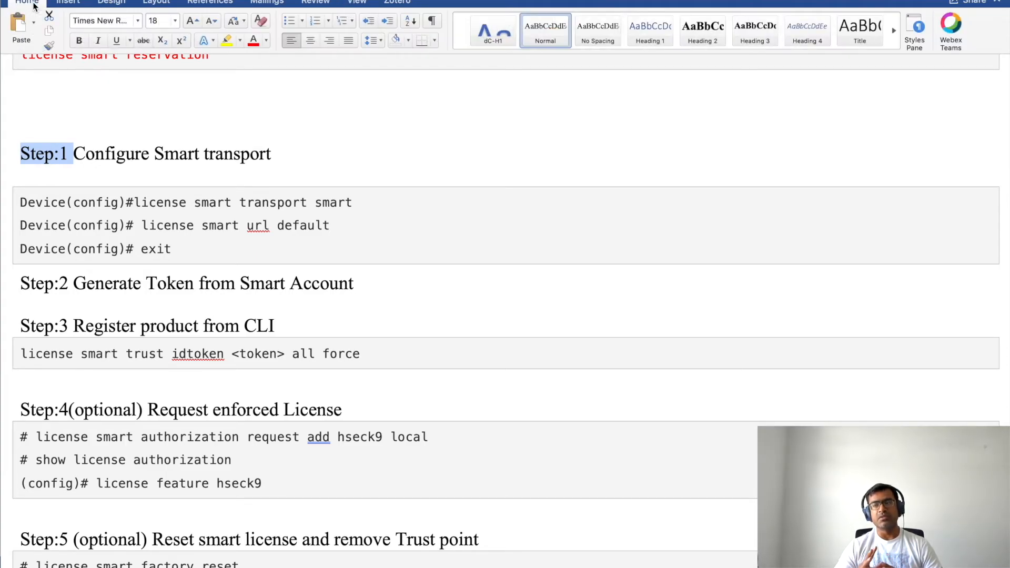
click(240, 41)
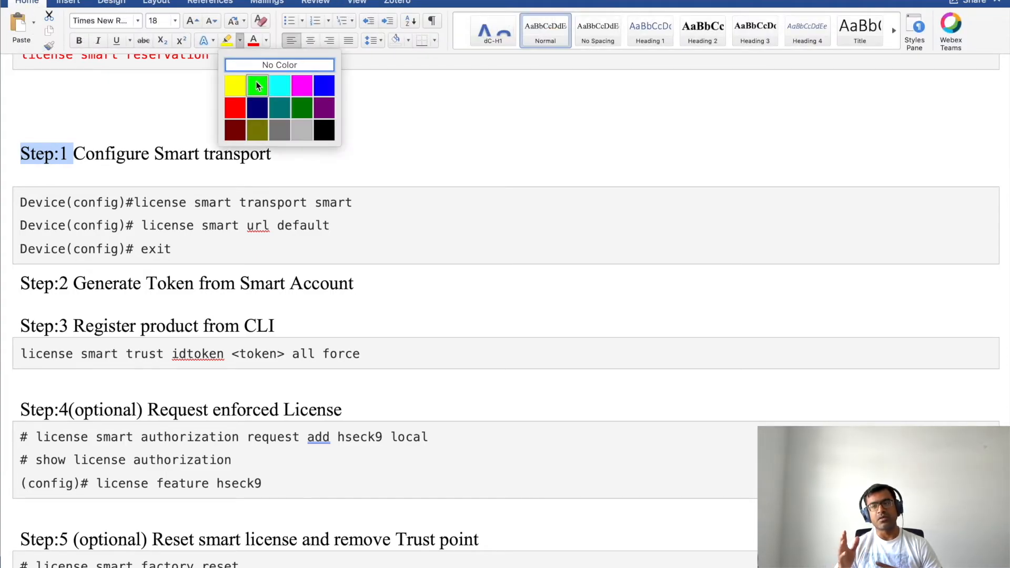
click(257, 84)
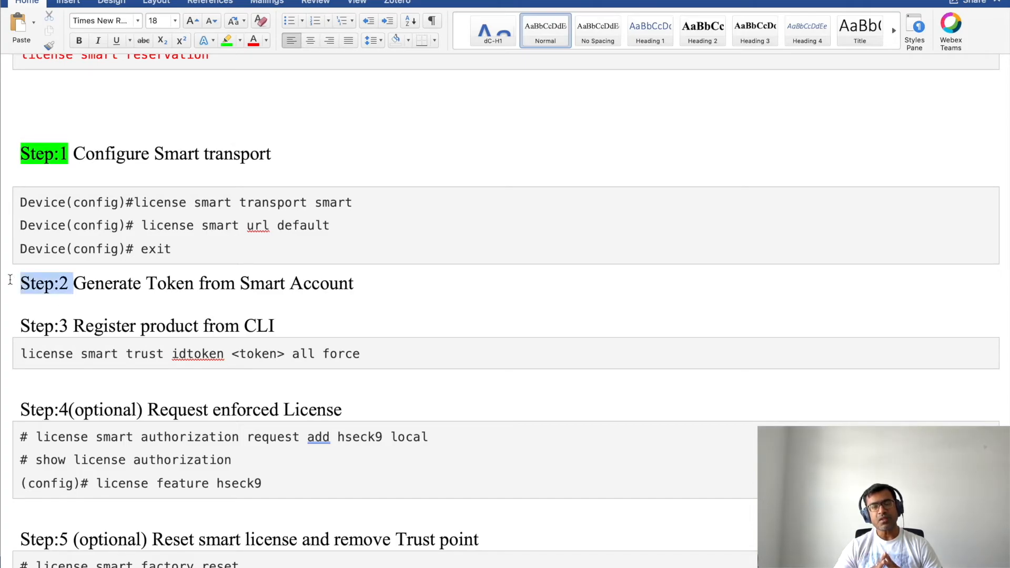
click(71, 353)
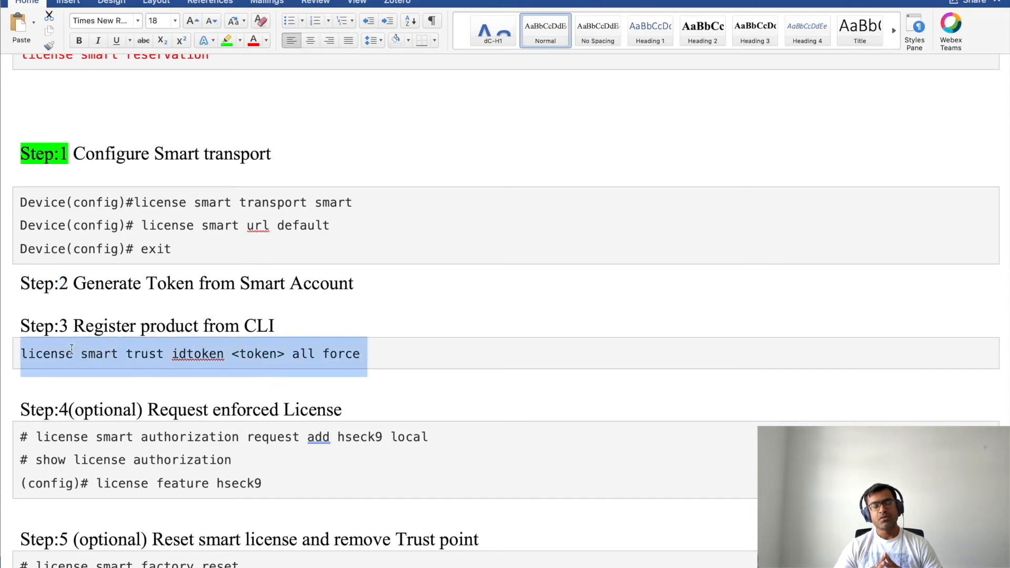
click(75, 354)
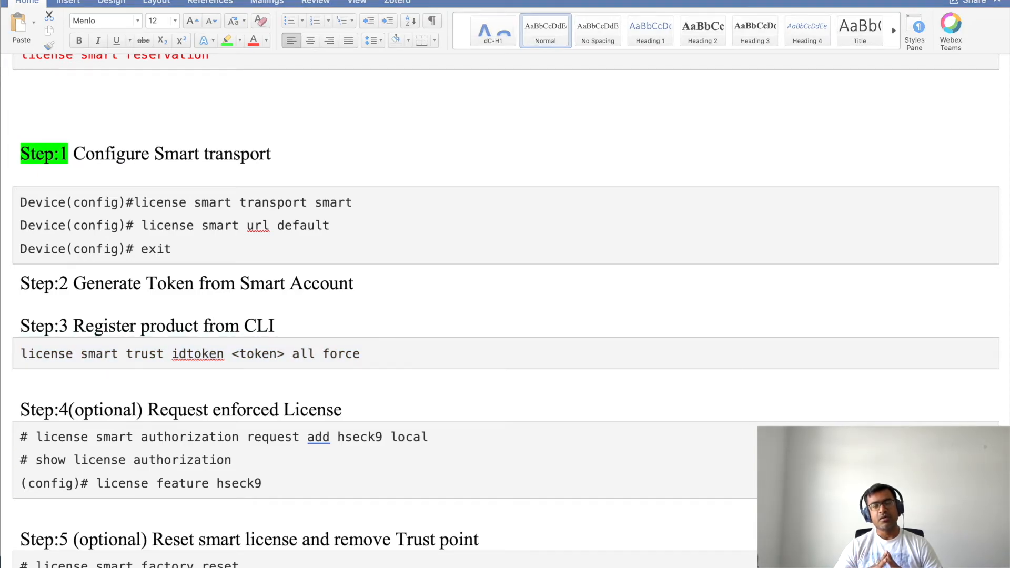
mouse_move(394, 435)
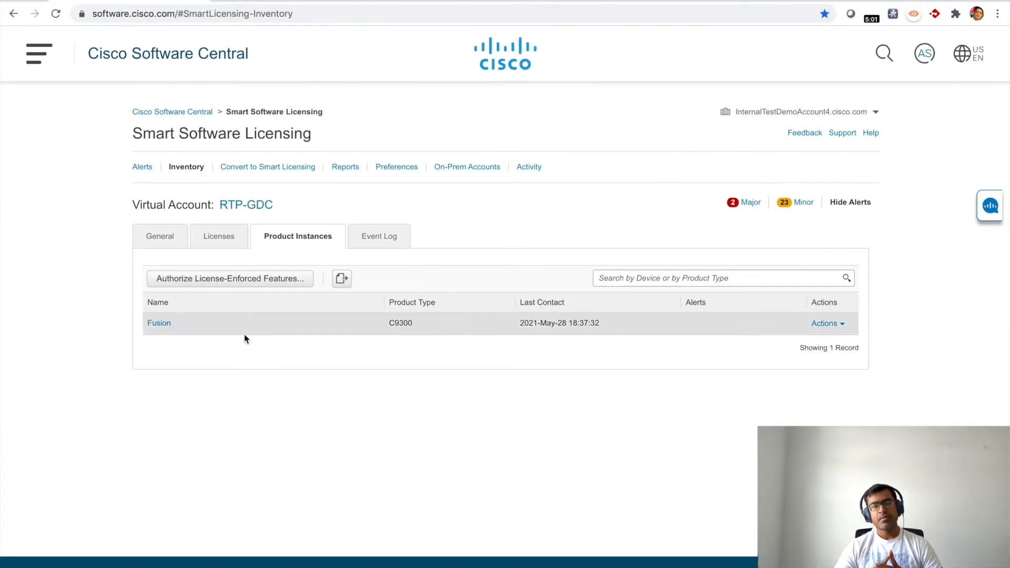
mouse_move(197, 412)
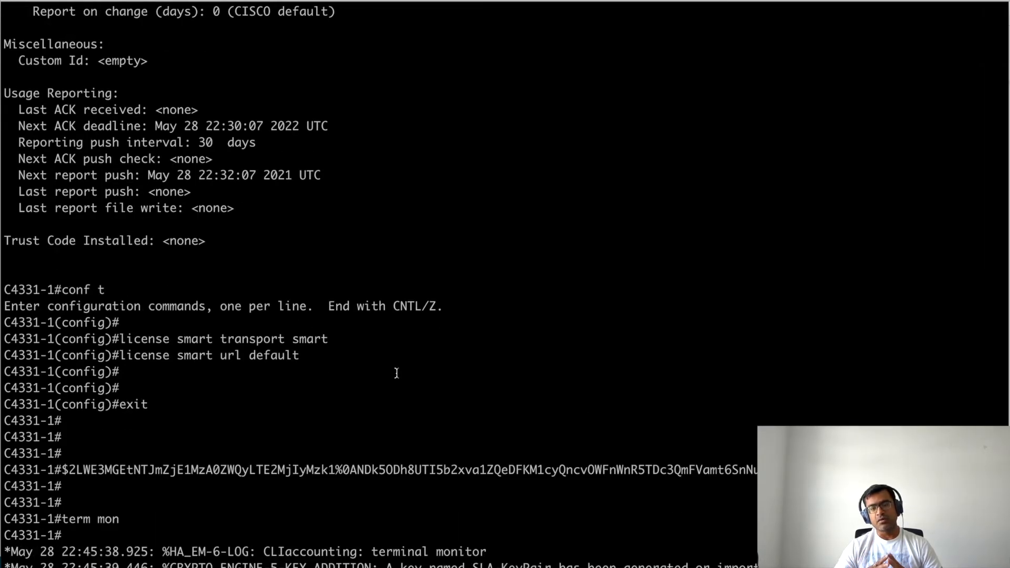
Scroll the terminal after setting smart transport, default URL, idtoken registration and term mon
scroll(down, 3)
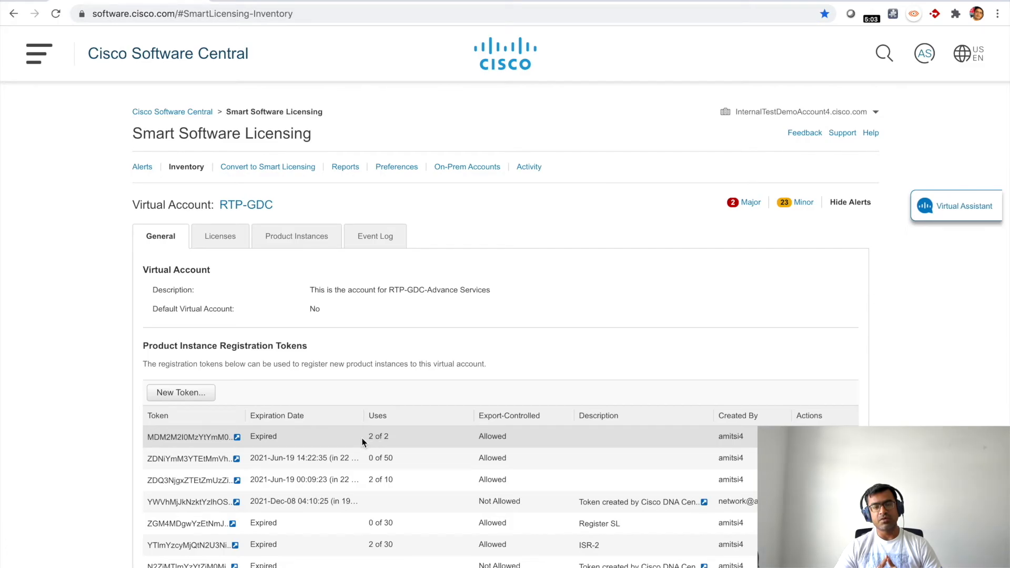
click(297, 236)
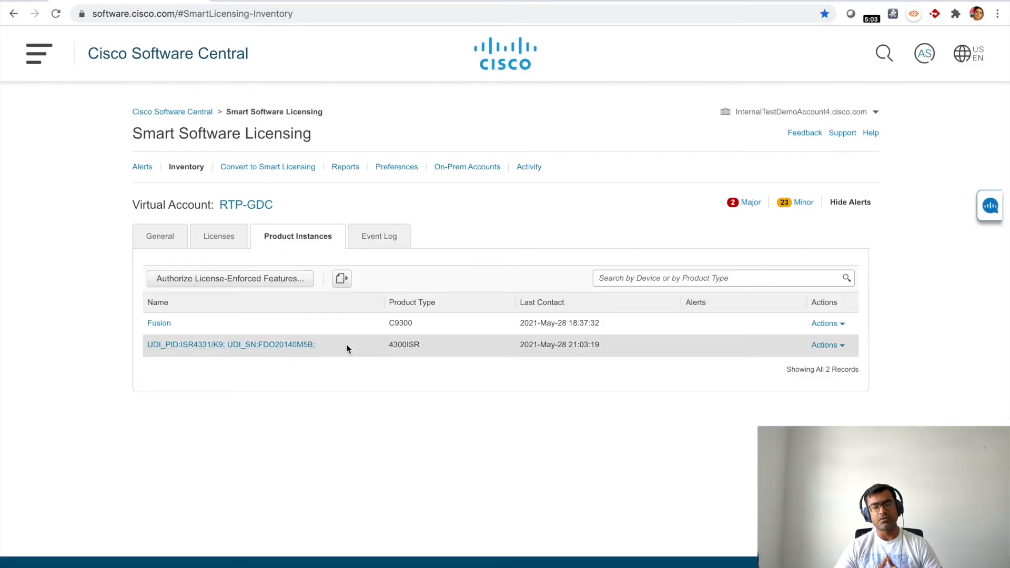
mouse_move(231, 345)
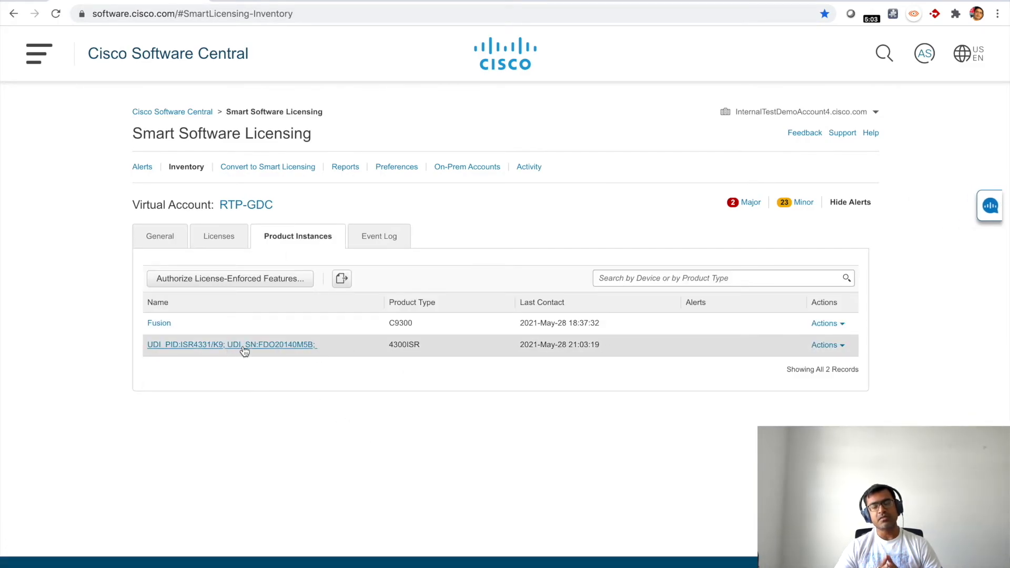
click(231, 344)
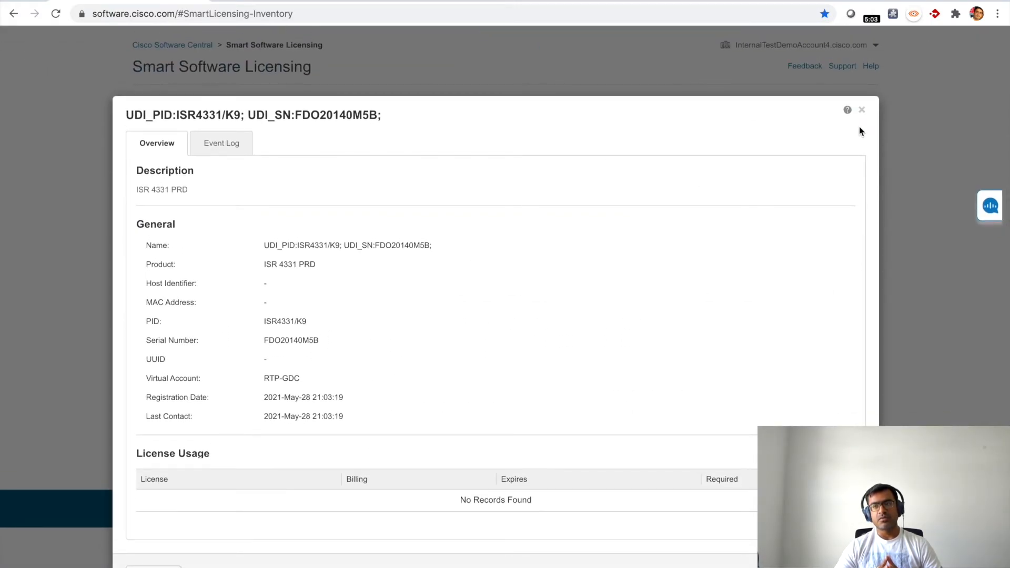
click(862, 109)
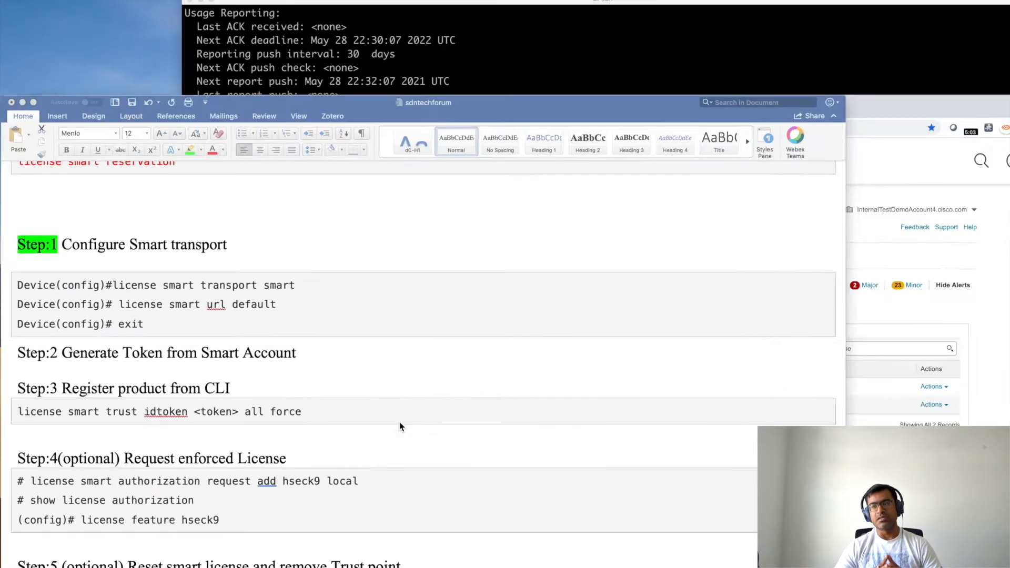
Scroll through Steps 1–5 of the Word smart licensing guide
scroll(down, 3)
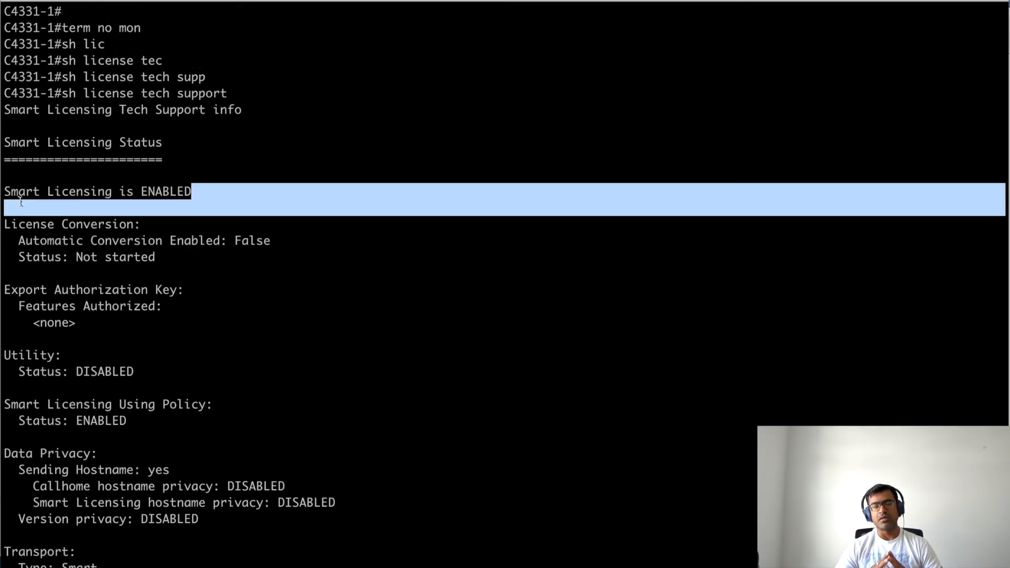
scroll(down, 3)
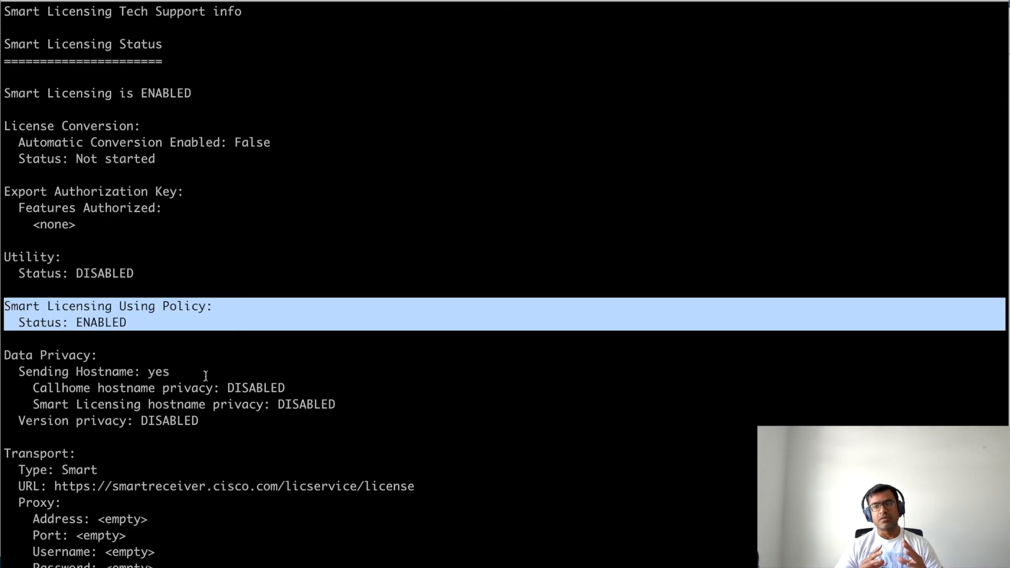
scroll(down, 3)
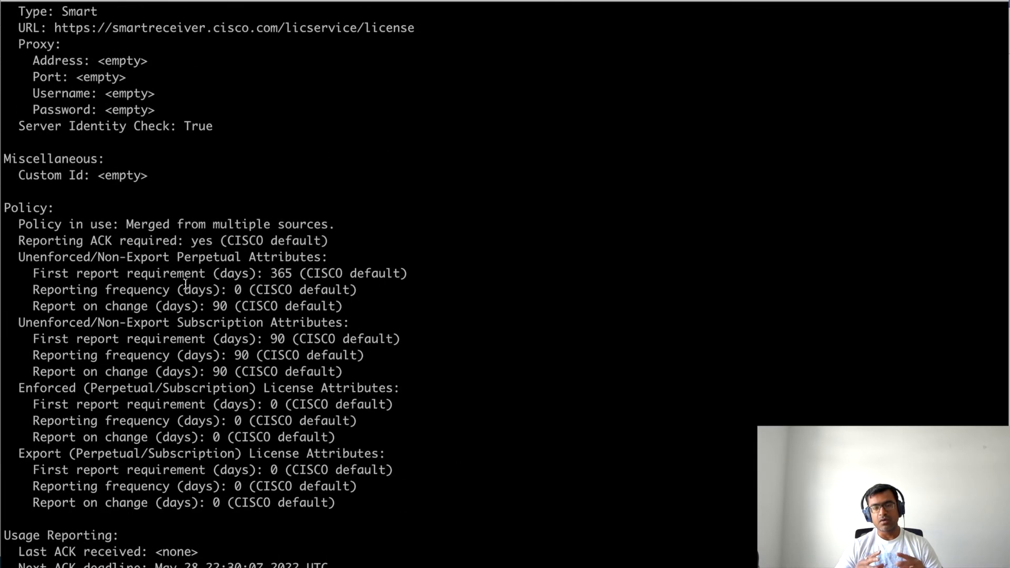
scroll(up, 3)
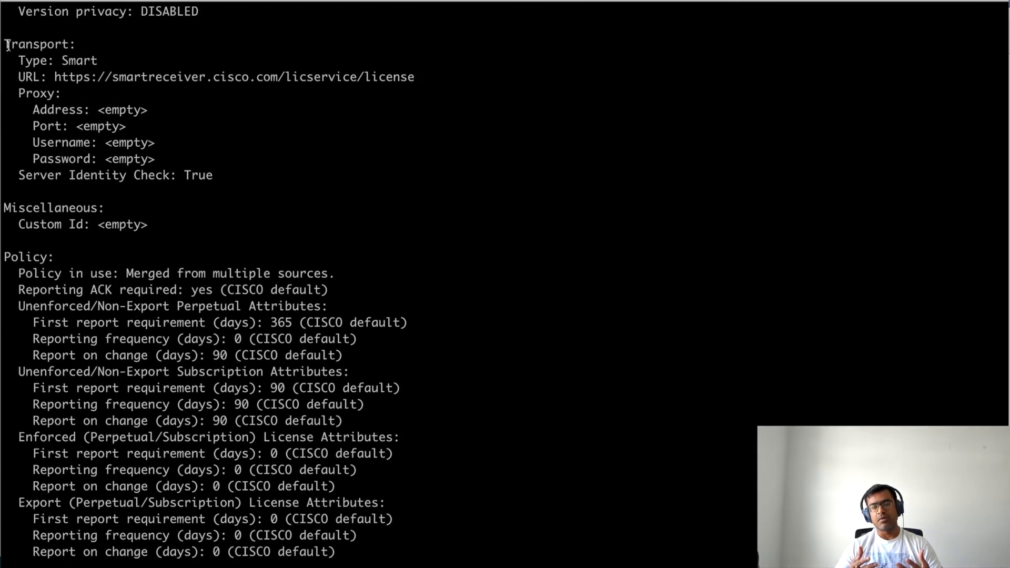
drag(7, 44, 148, 110)
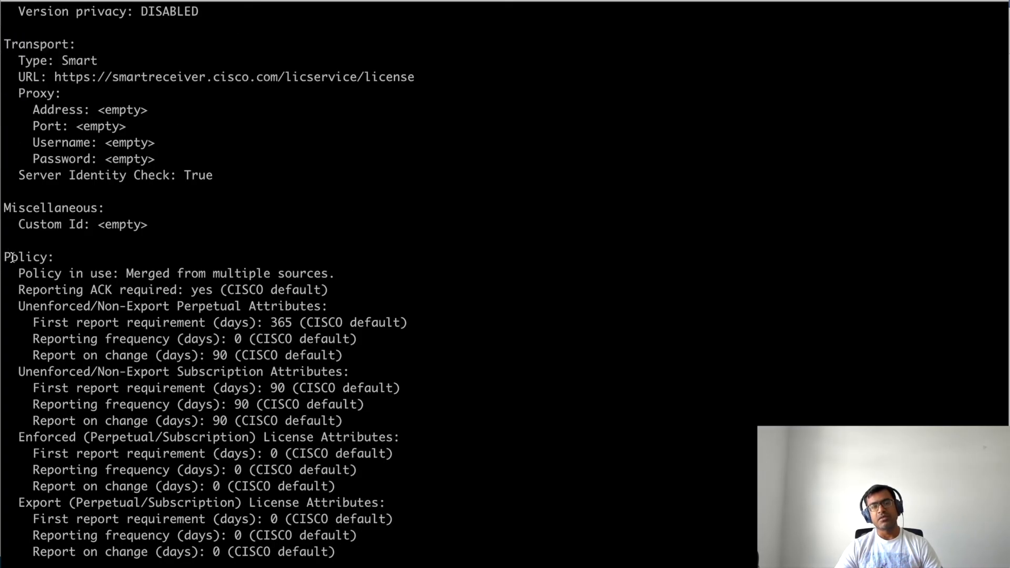
scroll(down, 3)
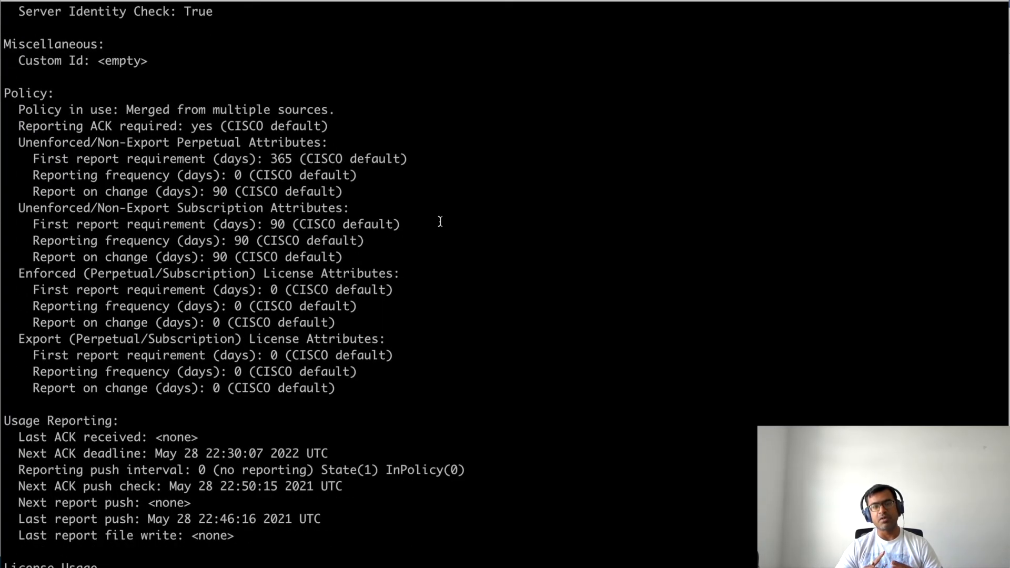
mouse_move(477, 469)
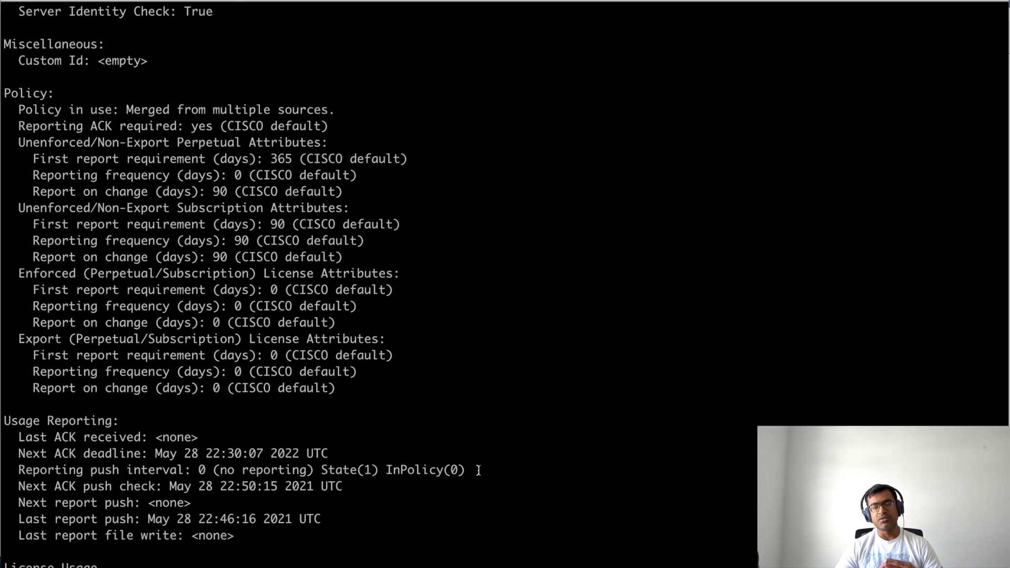
scroll(down, 3)
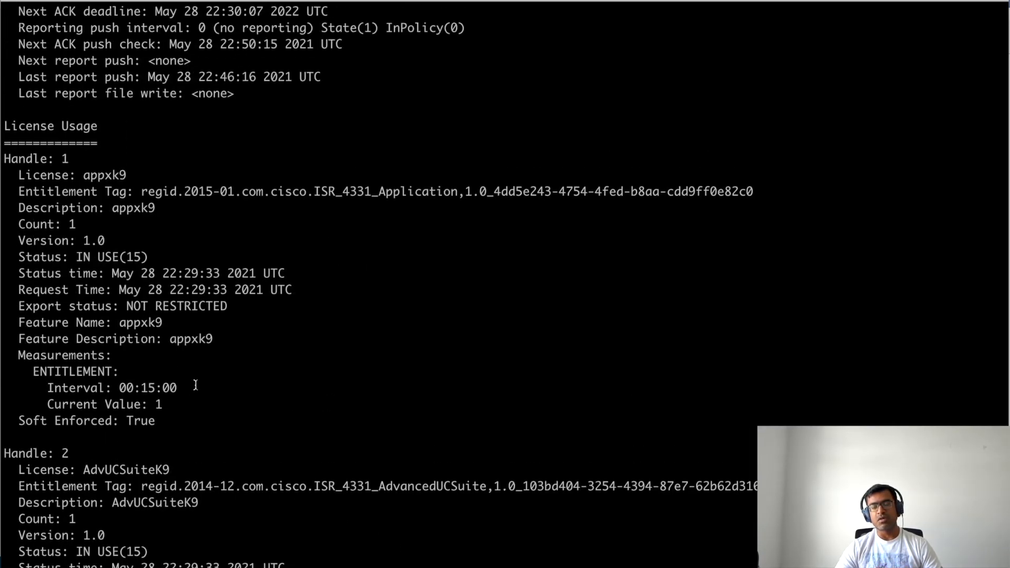
scroll(down, 3)
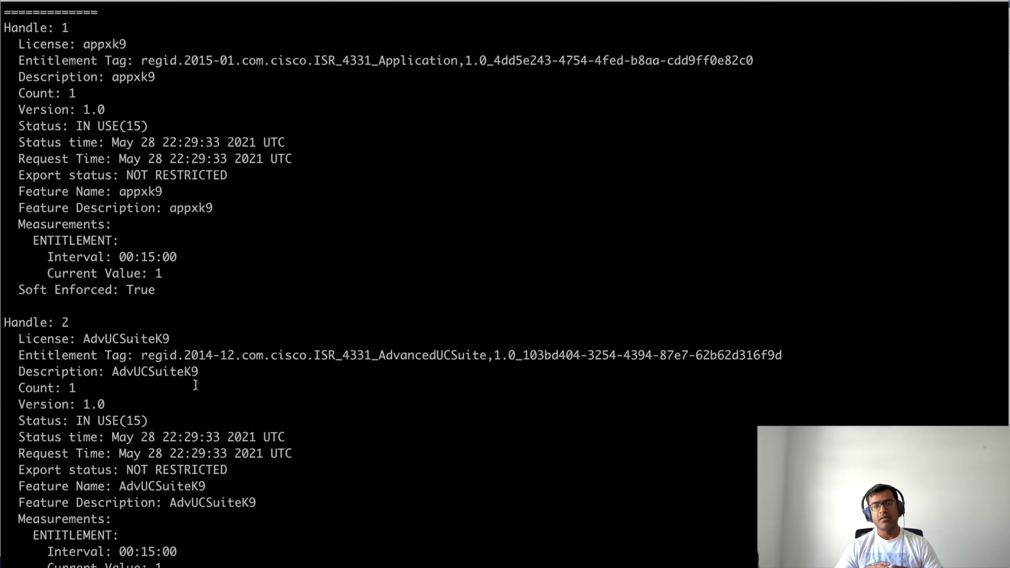
scroll(down, 3)
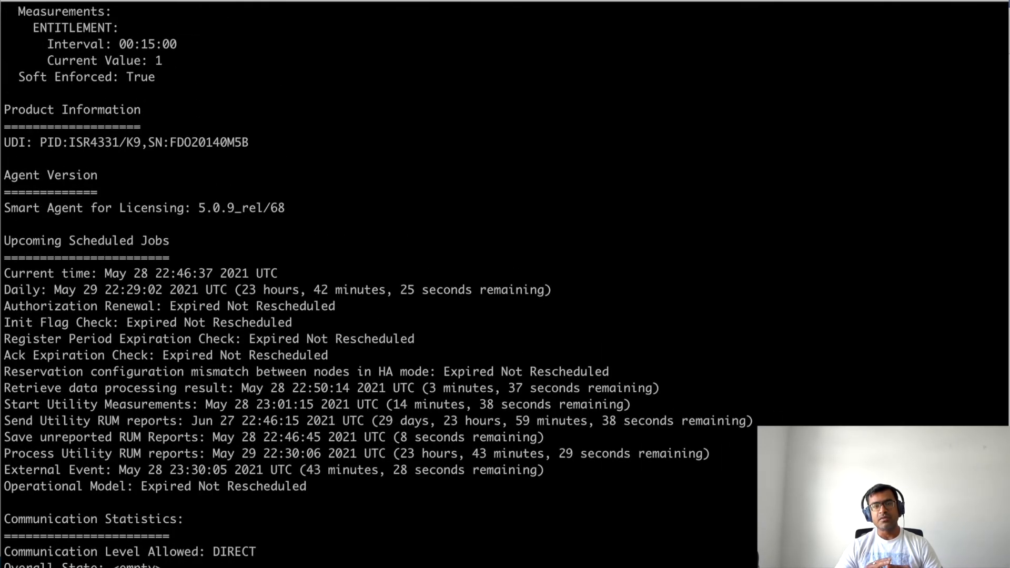
scroll(up, 3)
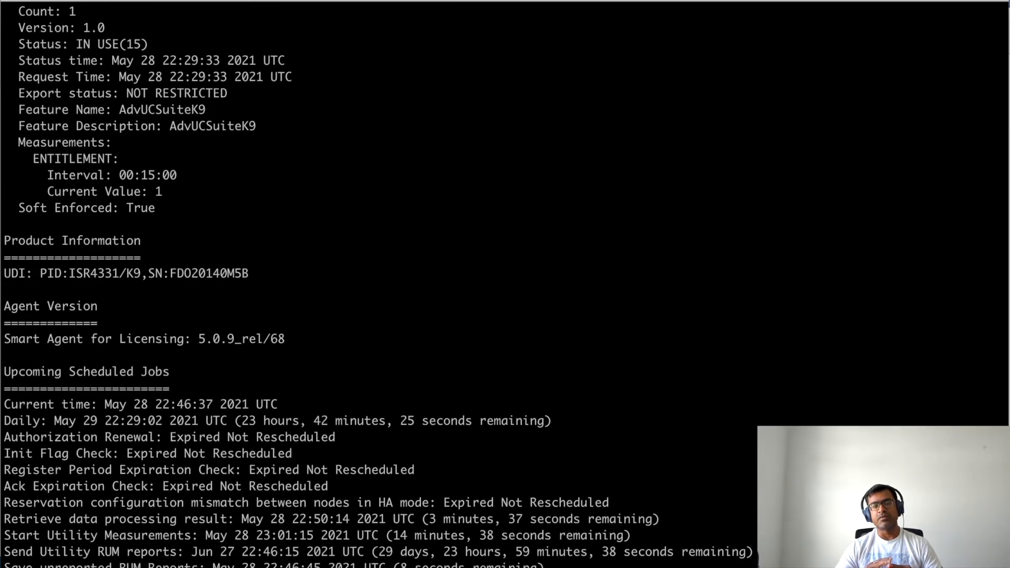
scroll(down, 3)
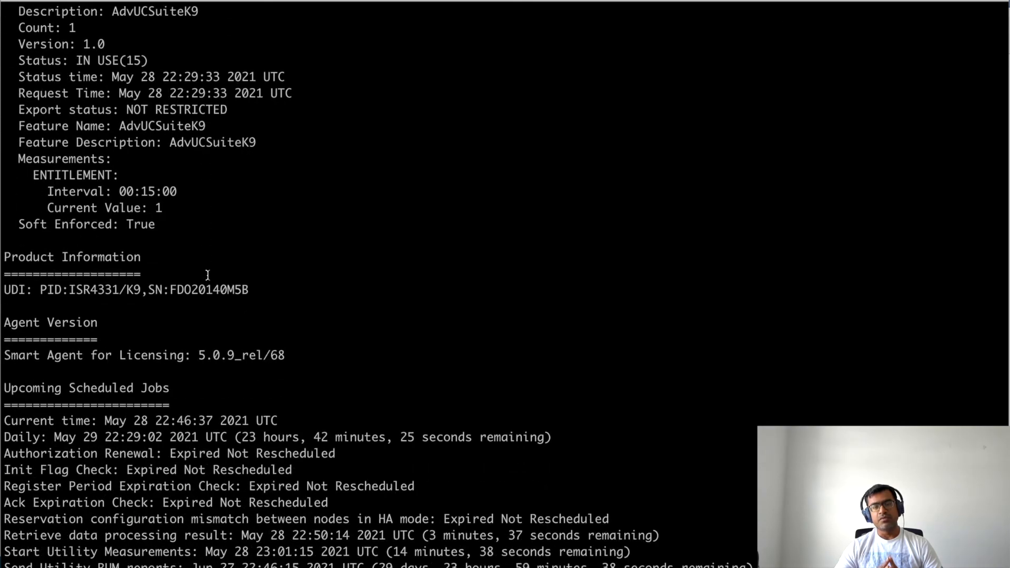
scroll(down, 3)
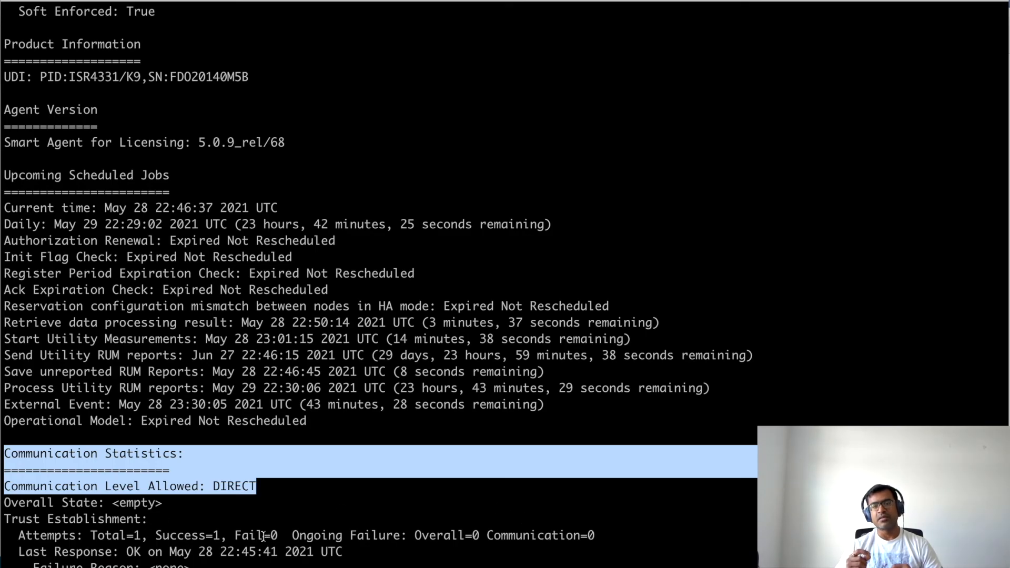
click(433, 502)
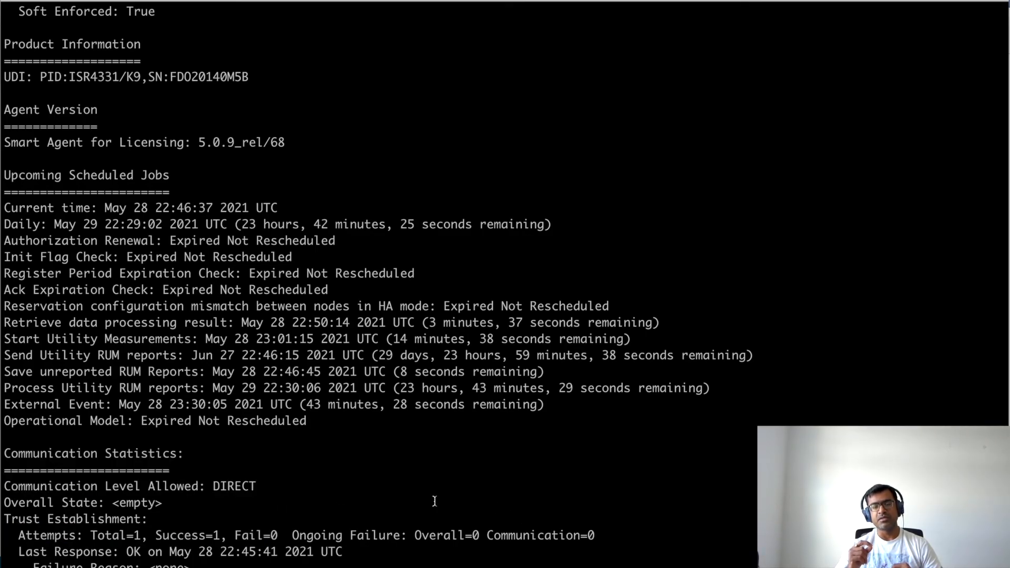
scroll(down, 3)
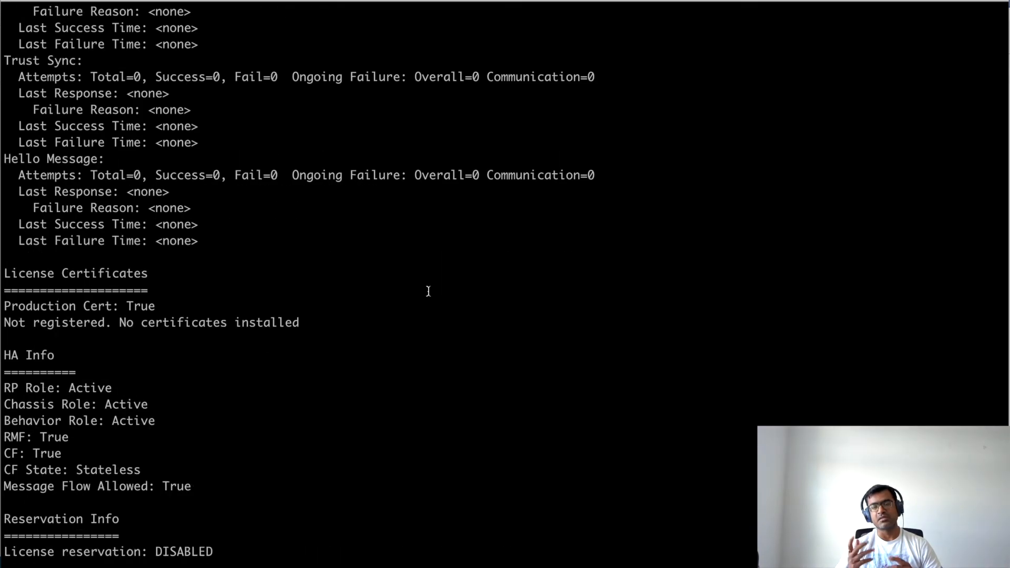
mouse_move(203, 543)
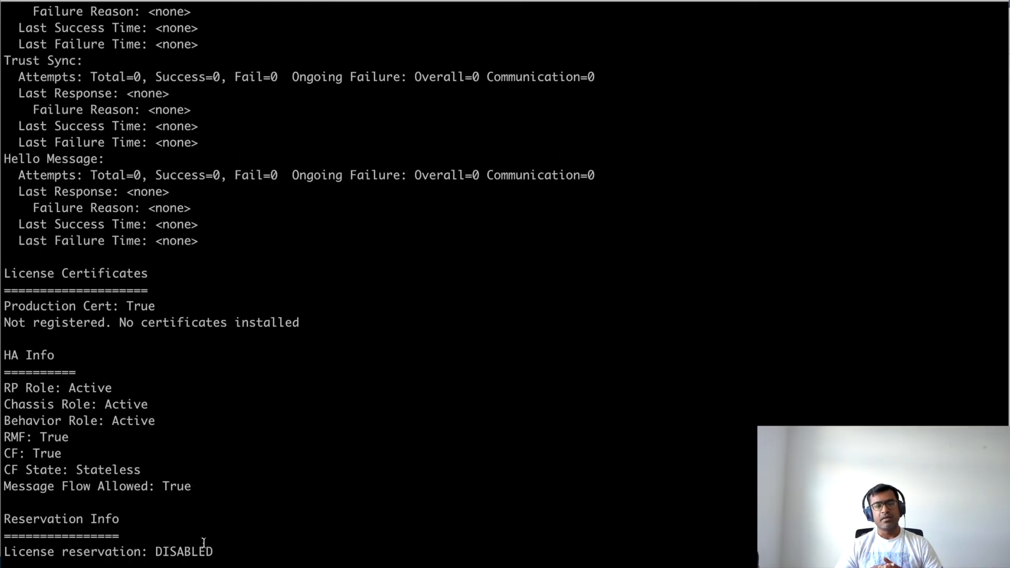
scroll(down, 3)
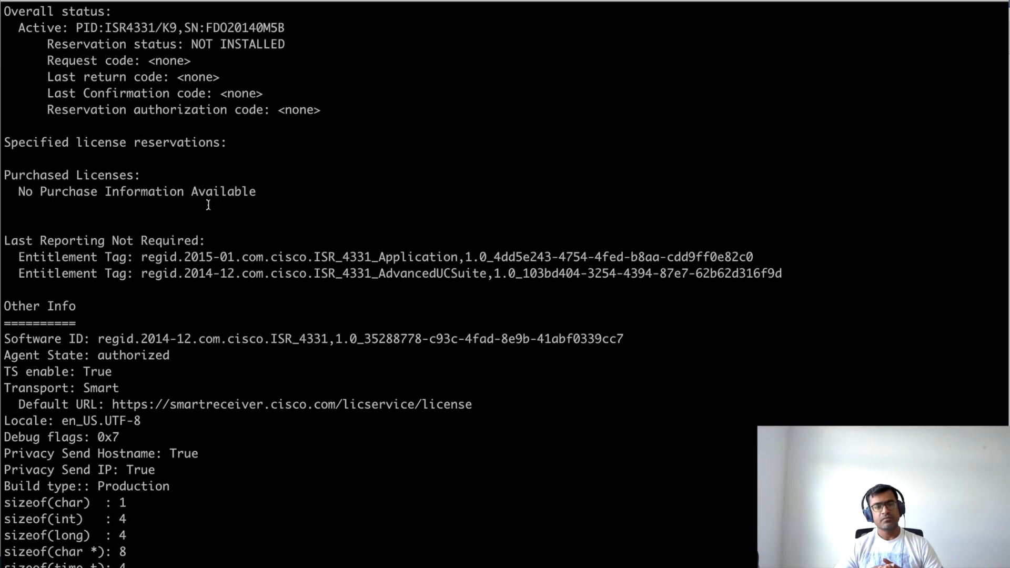
scroll(up, 3)
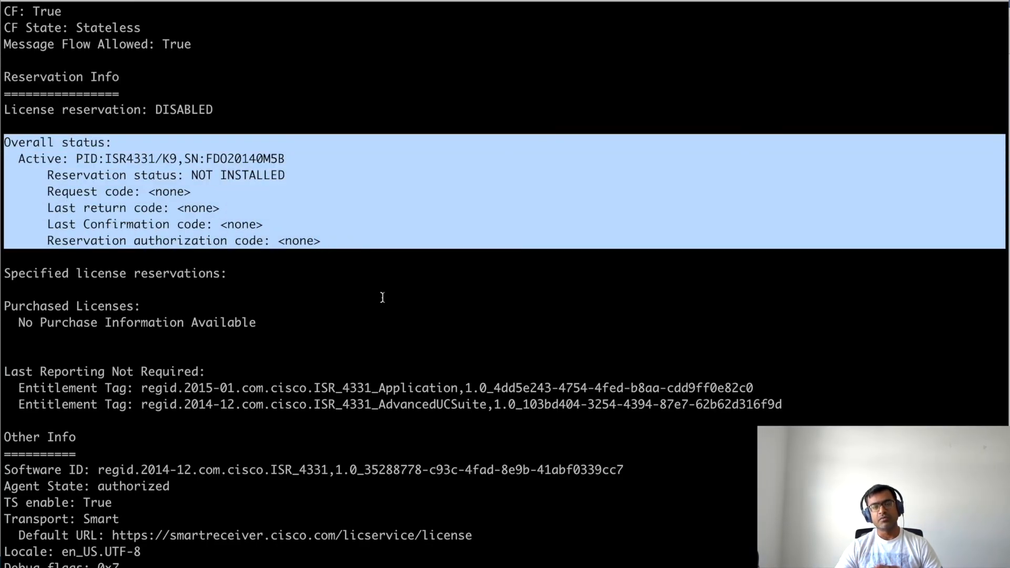
scroll(down, 3)
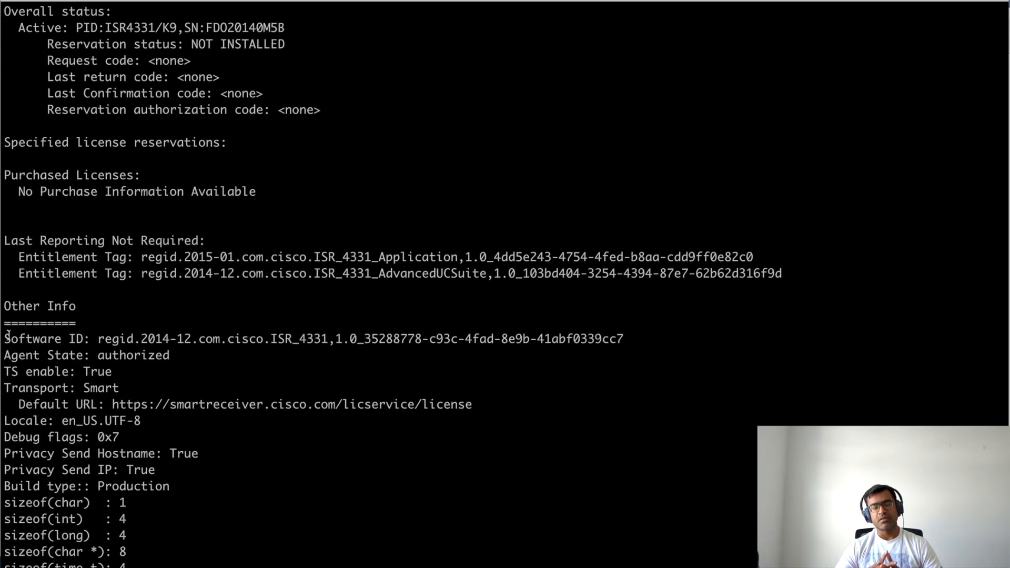
scroll(down, 3)
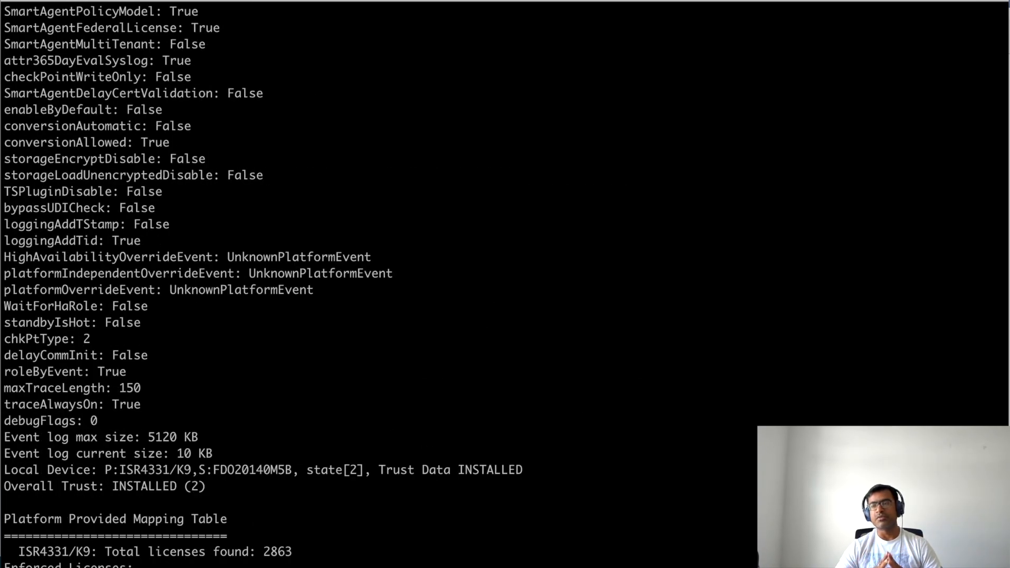
scroll(down, 3)
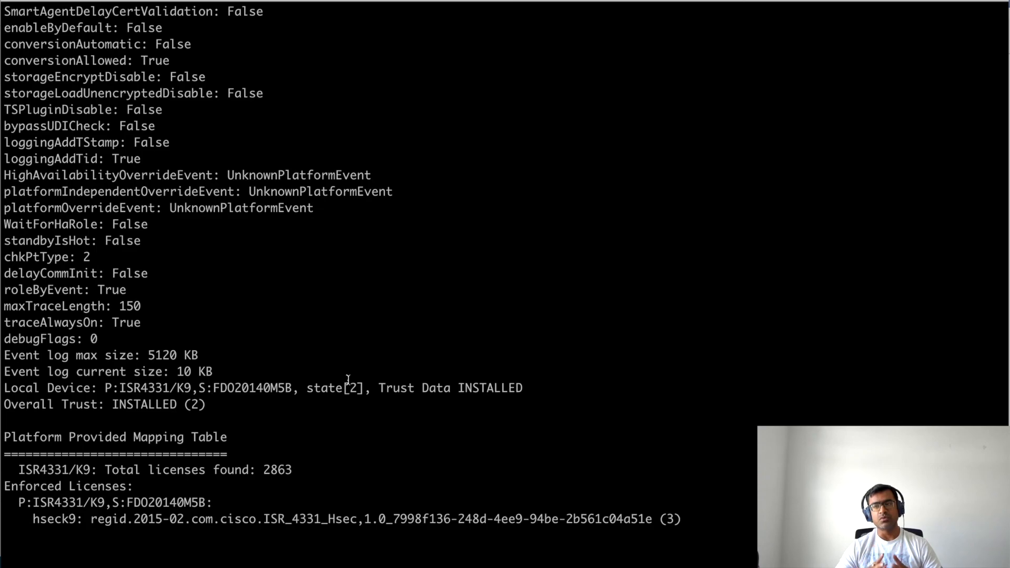